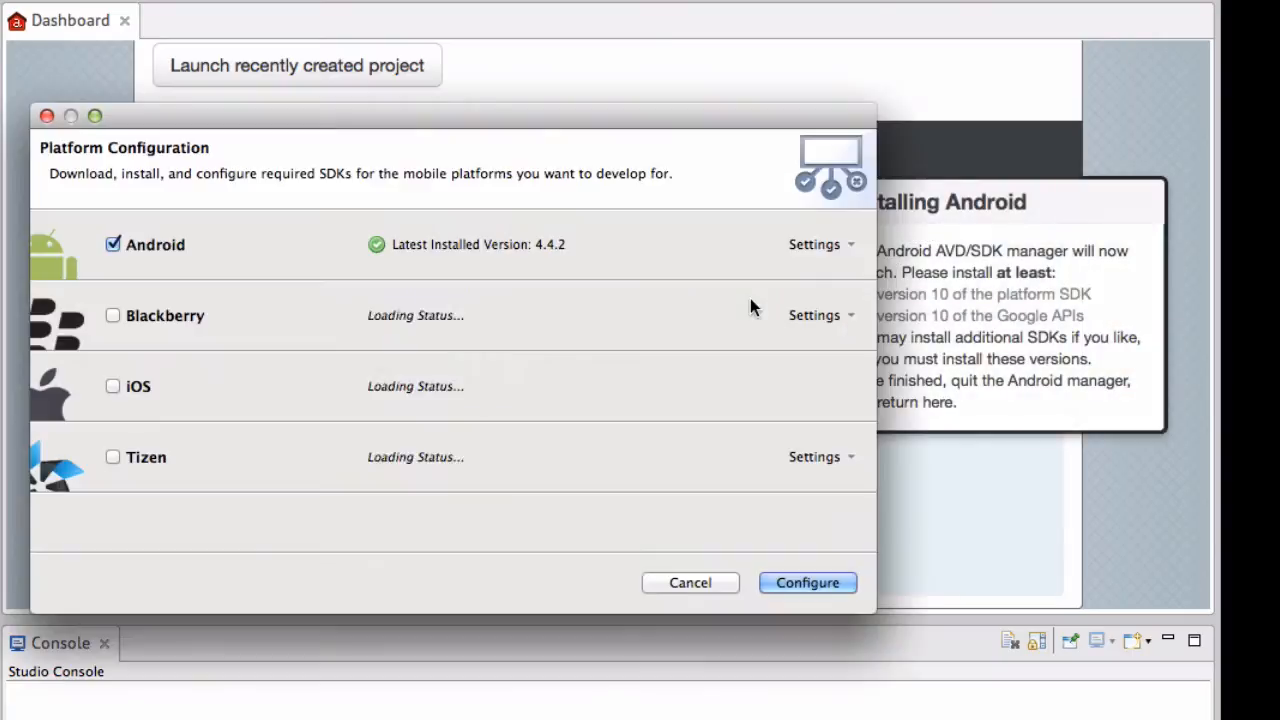
Apply the Android platform configuration and return to the Configure Native SDKs section
left_click(816, 244)
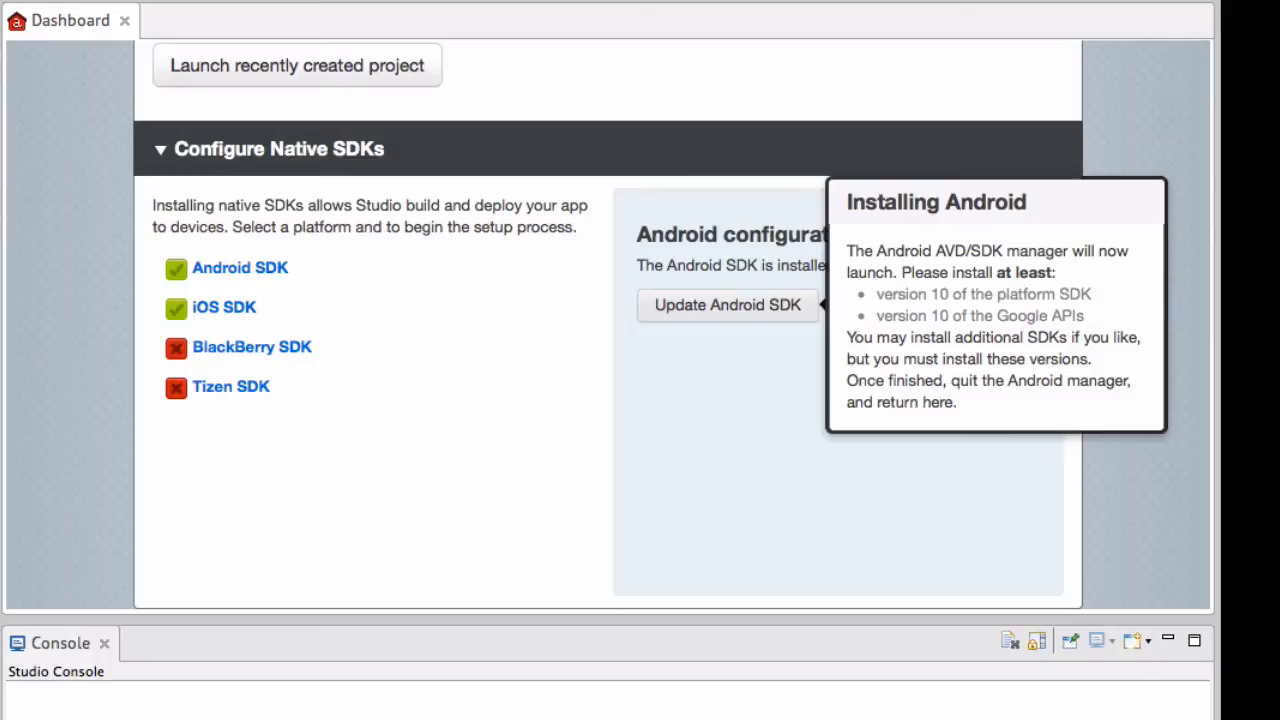
mouse_move(300, 273)
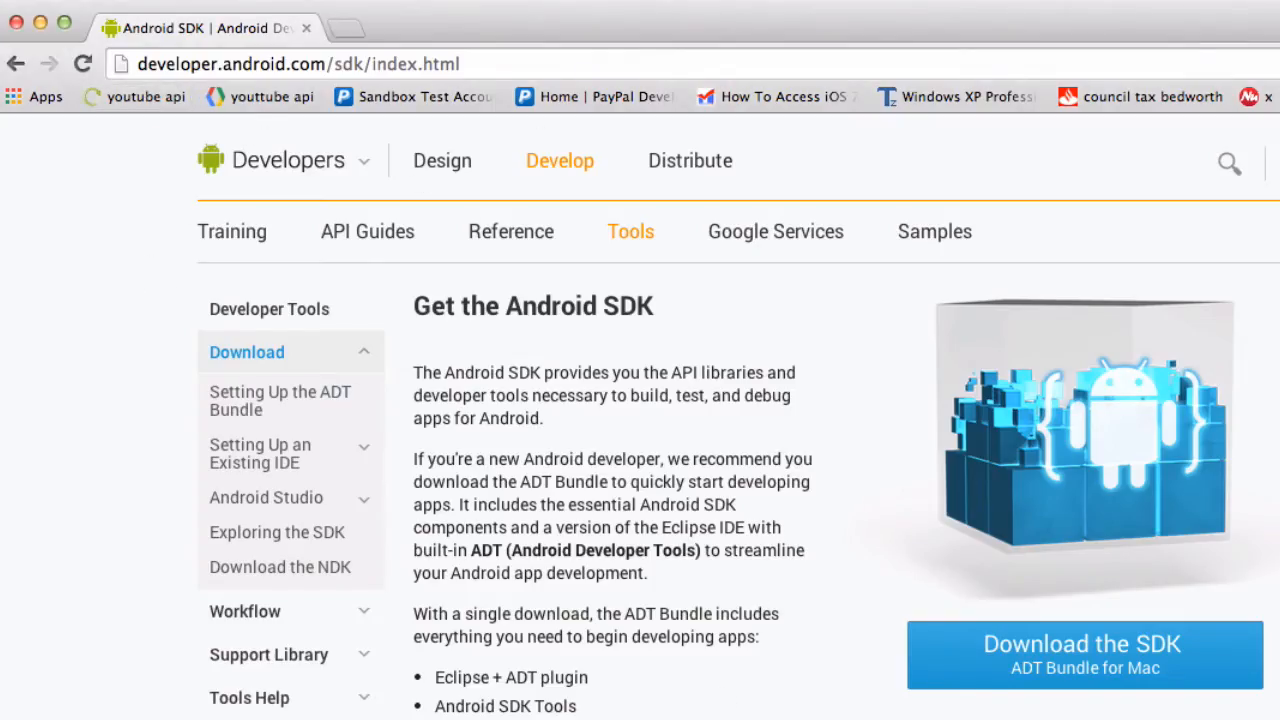
mouse_move(701, 404)
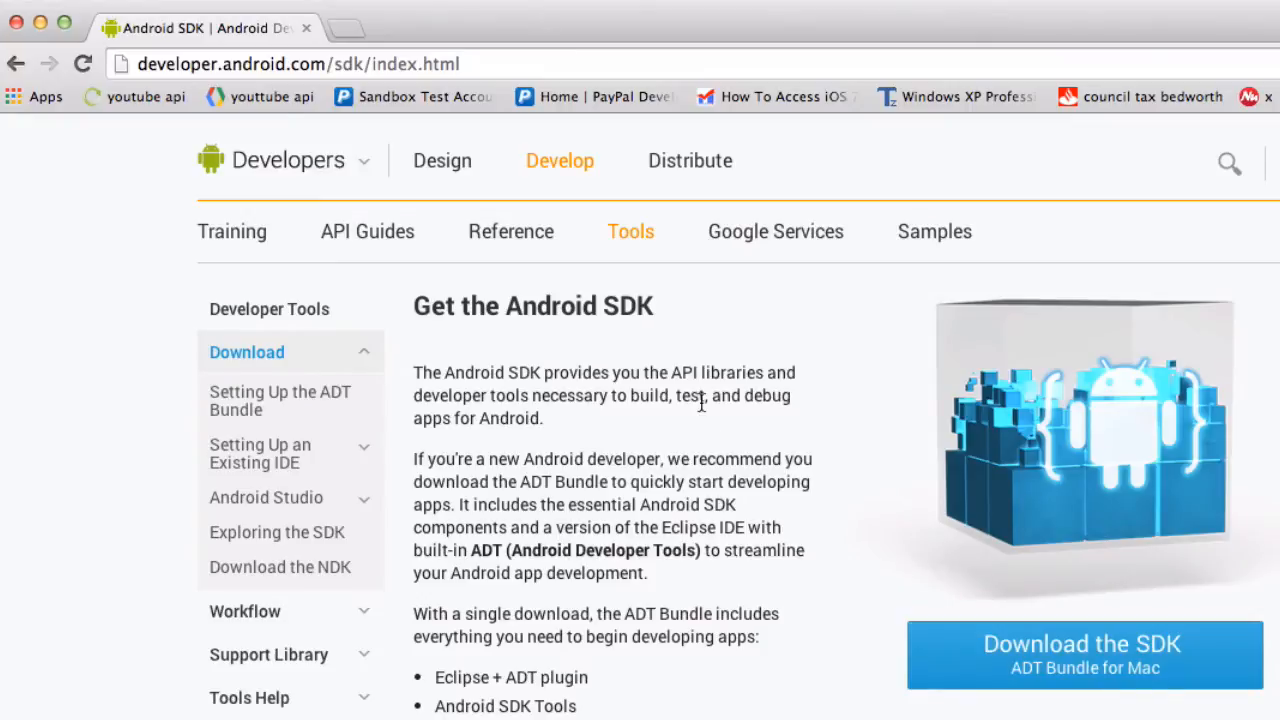
Scroll the Get the Android SDK page on developer.android.com
scroll("down", 3)
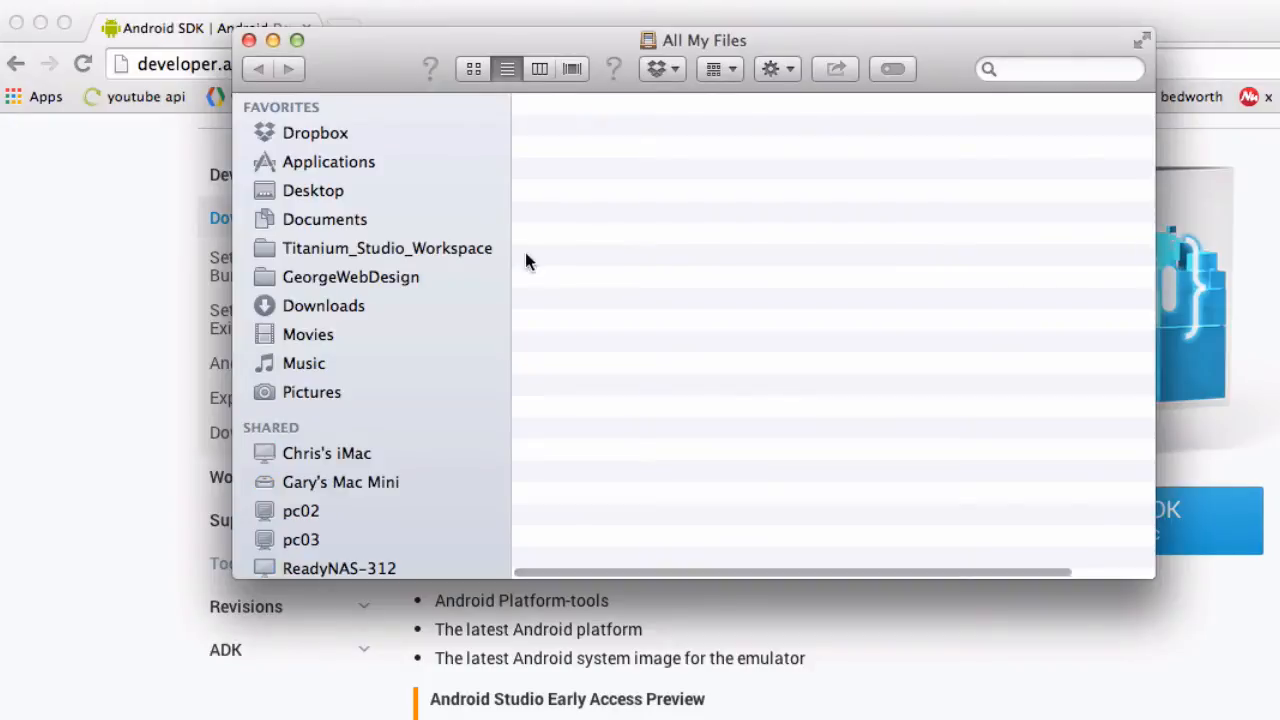
Browse the Finder sidebar from All My Files towards the ADT bundle
left_click(323, 305)
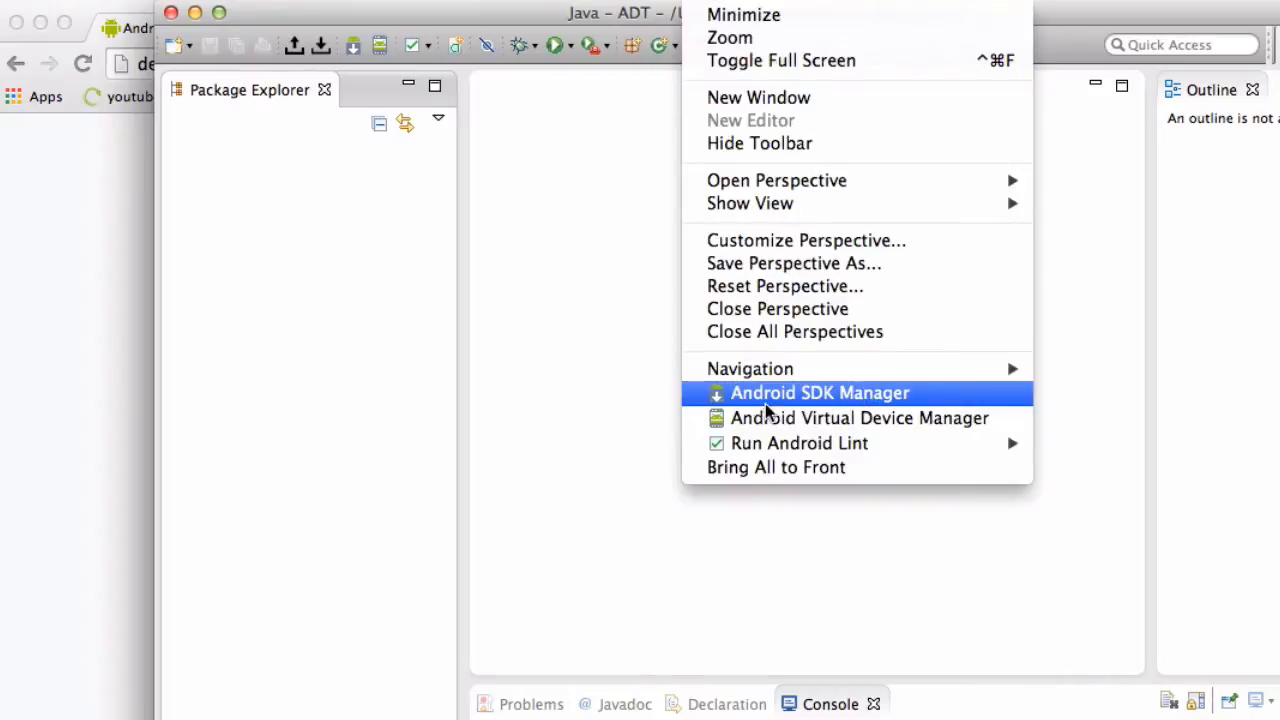
mouse_move(805, 405)
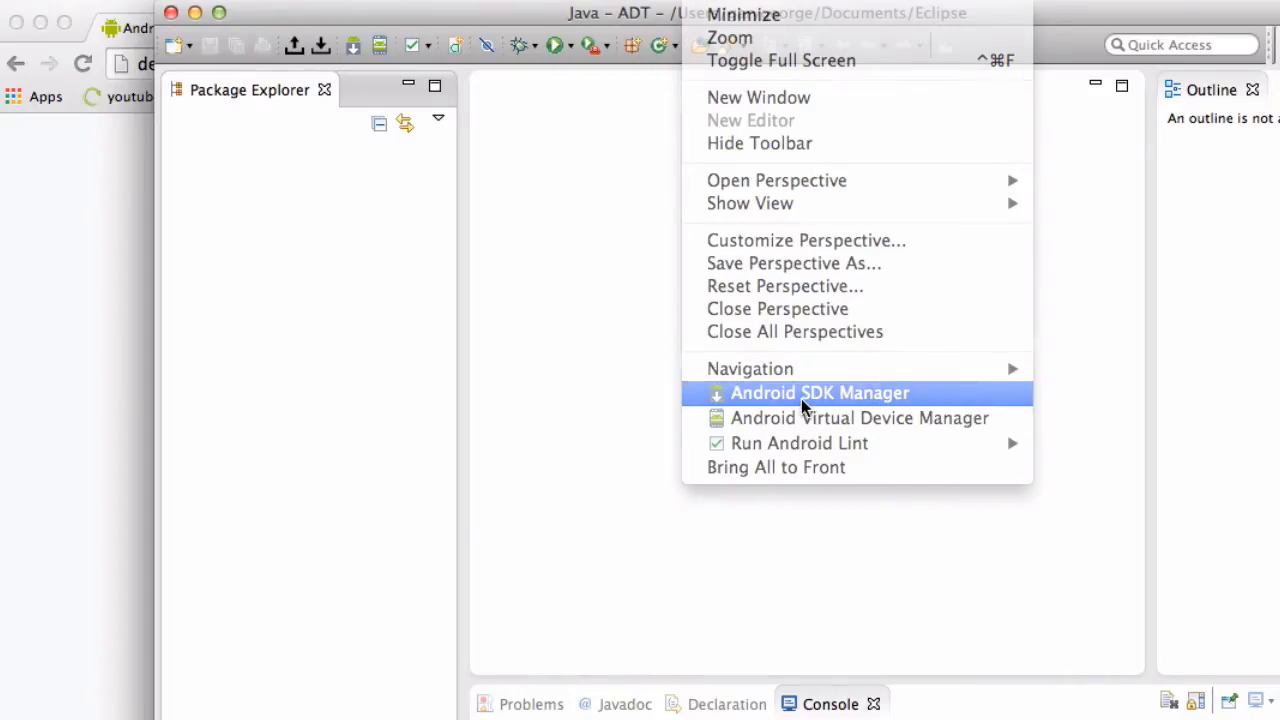
Mark Android SDK Tools for update in the Android SDK Manager, then quit ADT
left_click(816, 393)
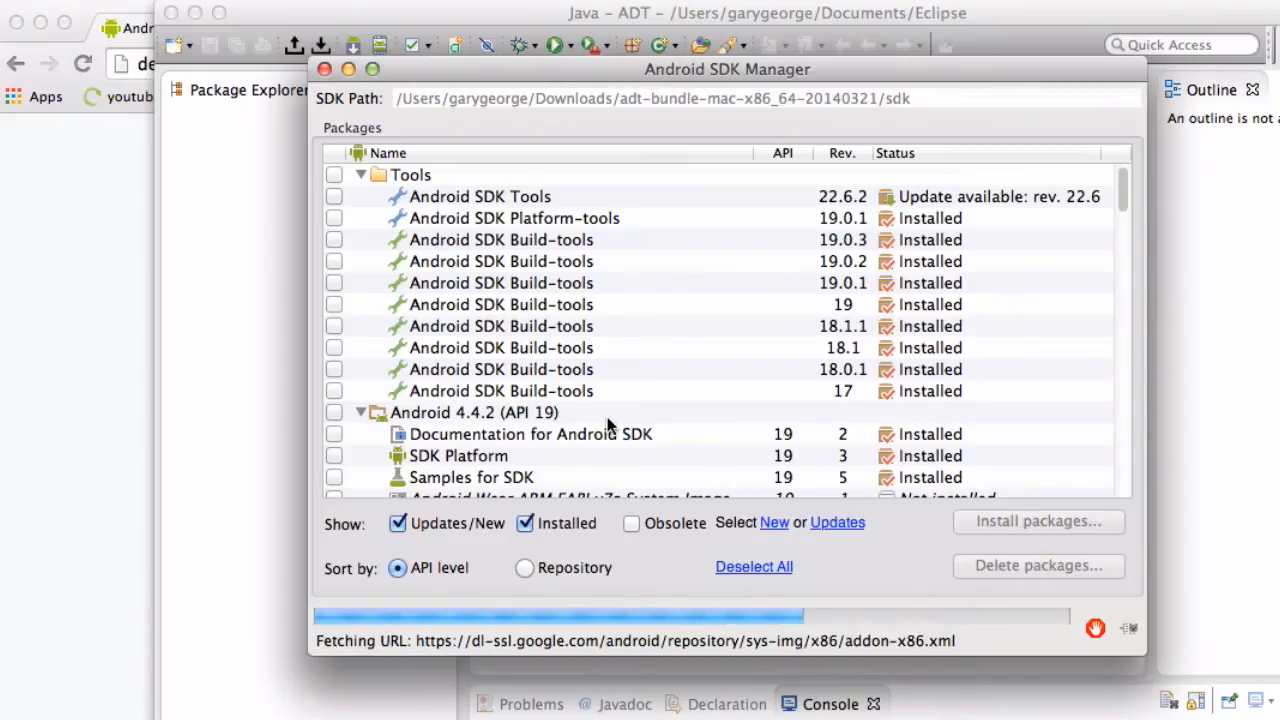
left_click(334, 196)
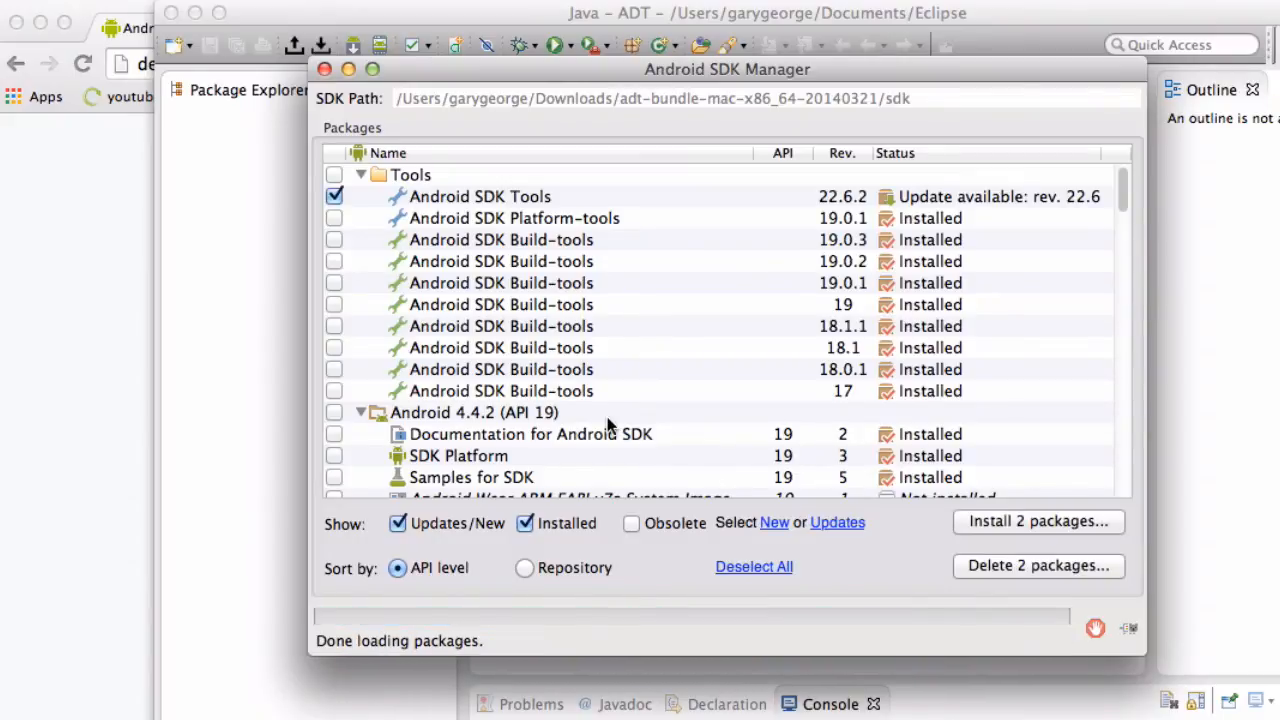
mouse_move(451, 88)
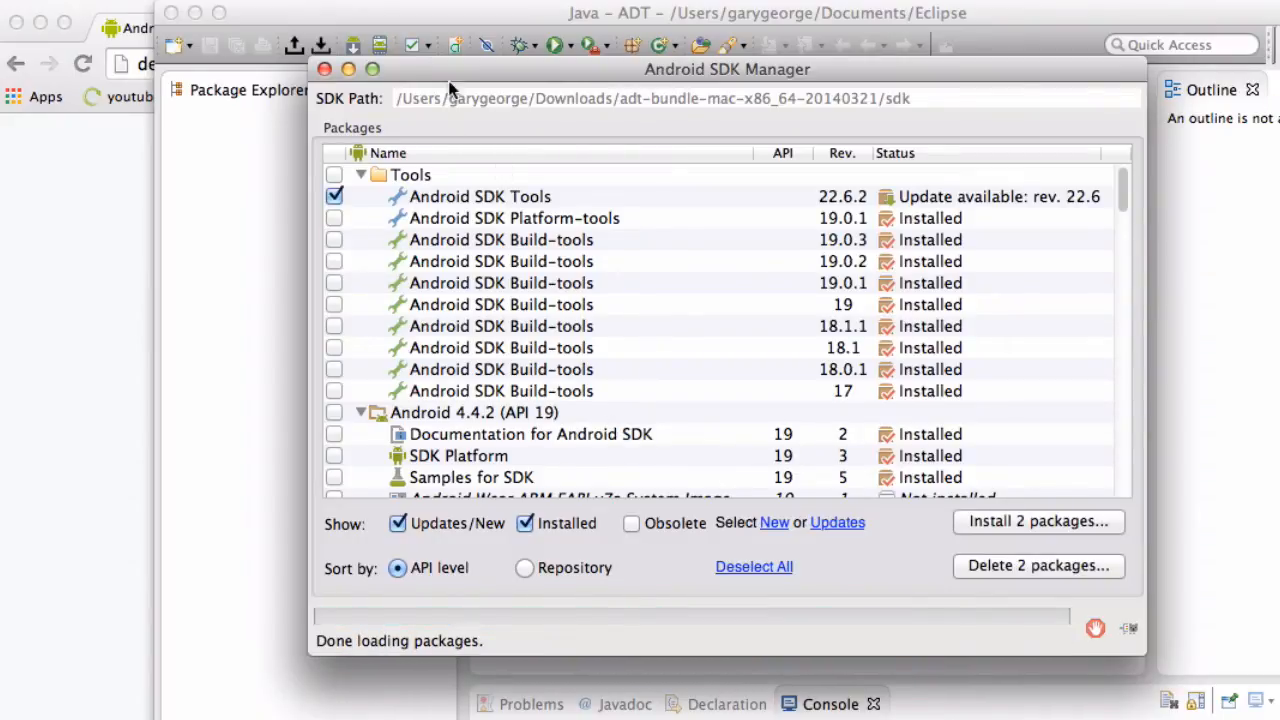
mouse_move(320, 179)
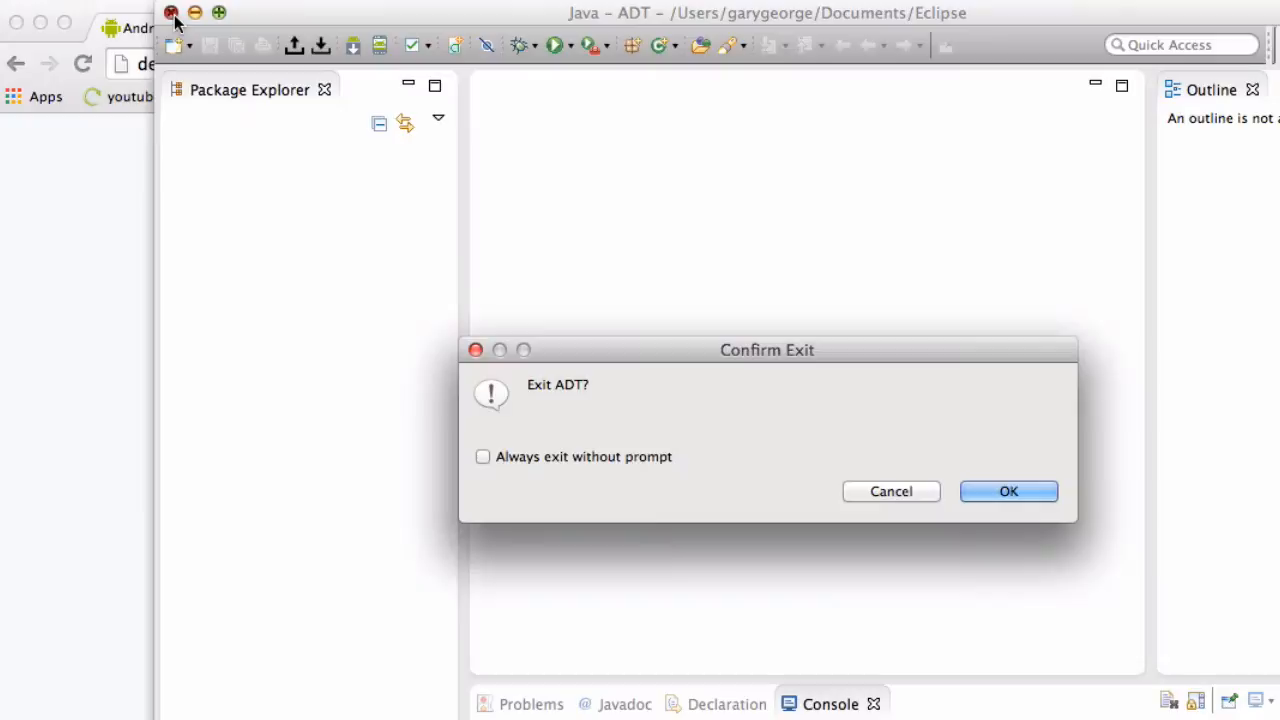
left_click(1008, 491)
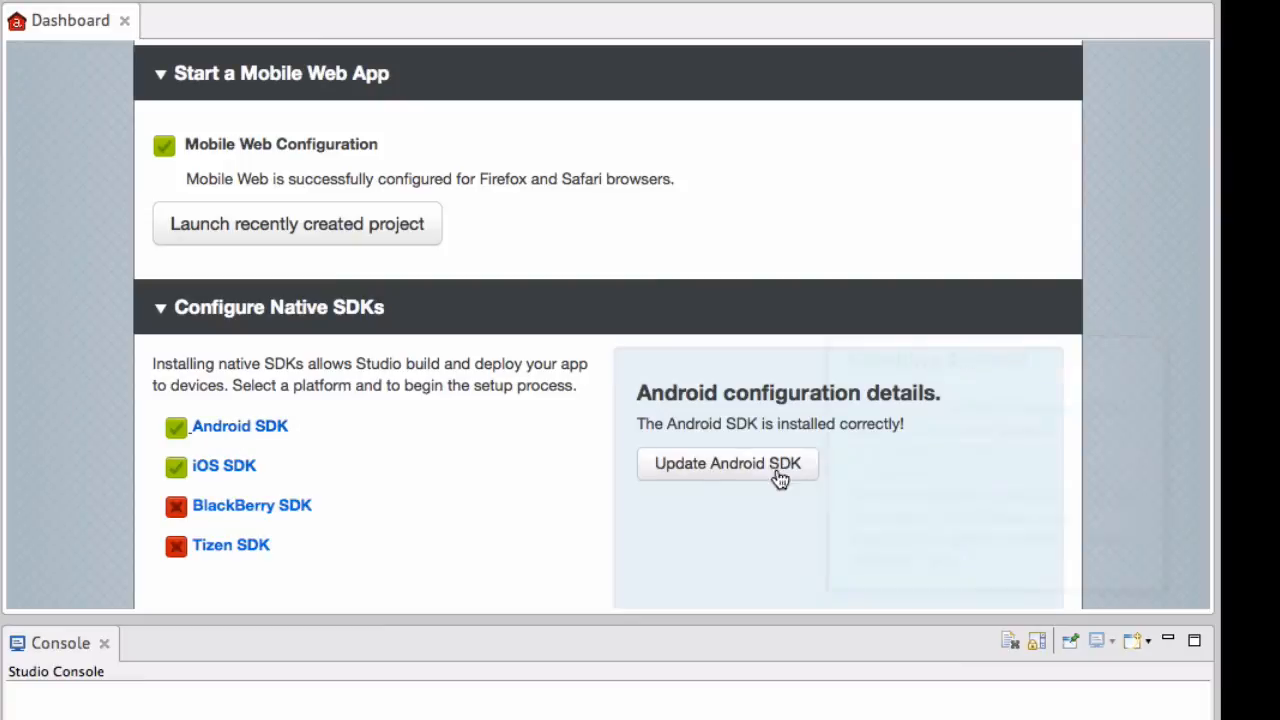
Start the Android SDK update from the dashboard's Android configuration details
left_click(728, 463)
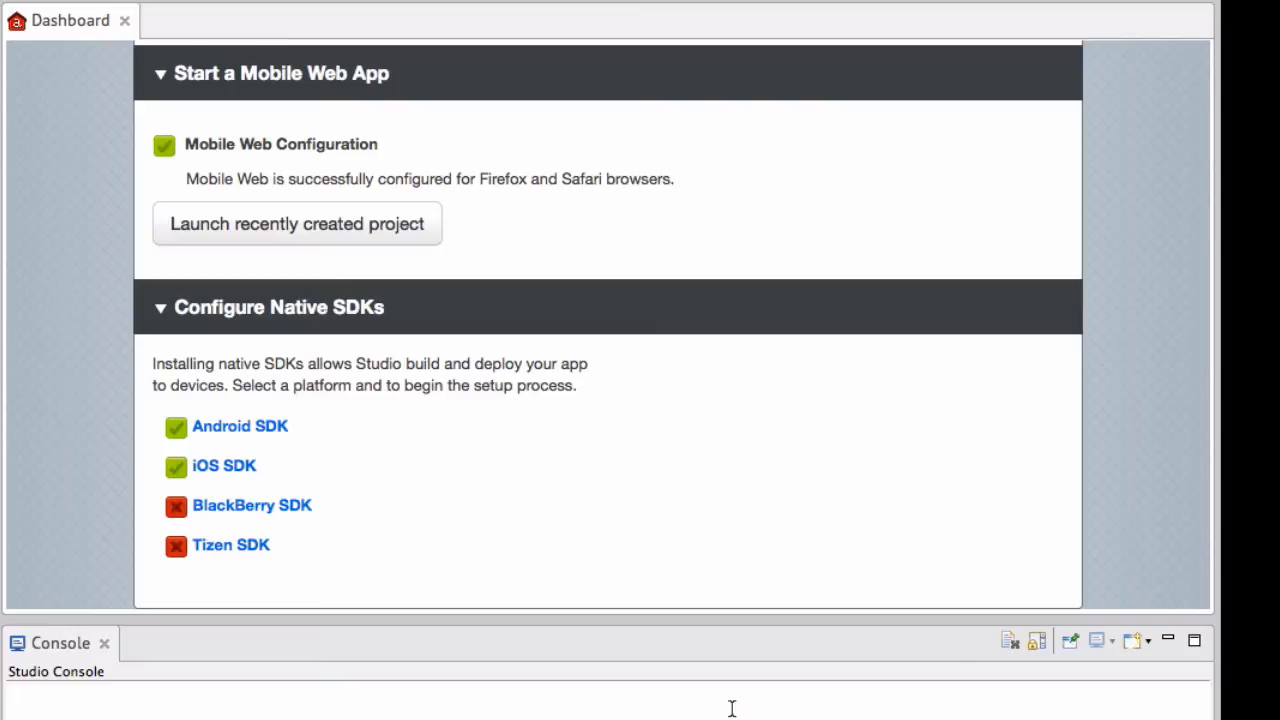
mouse_move(470, 345)
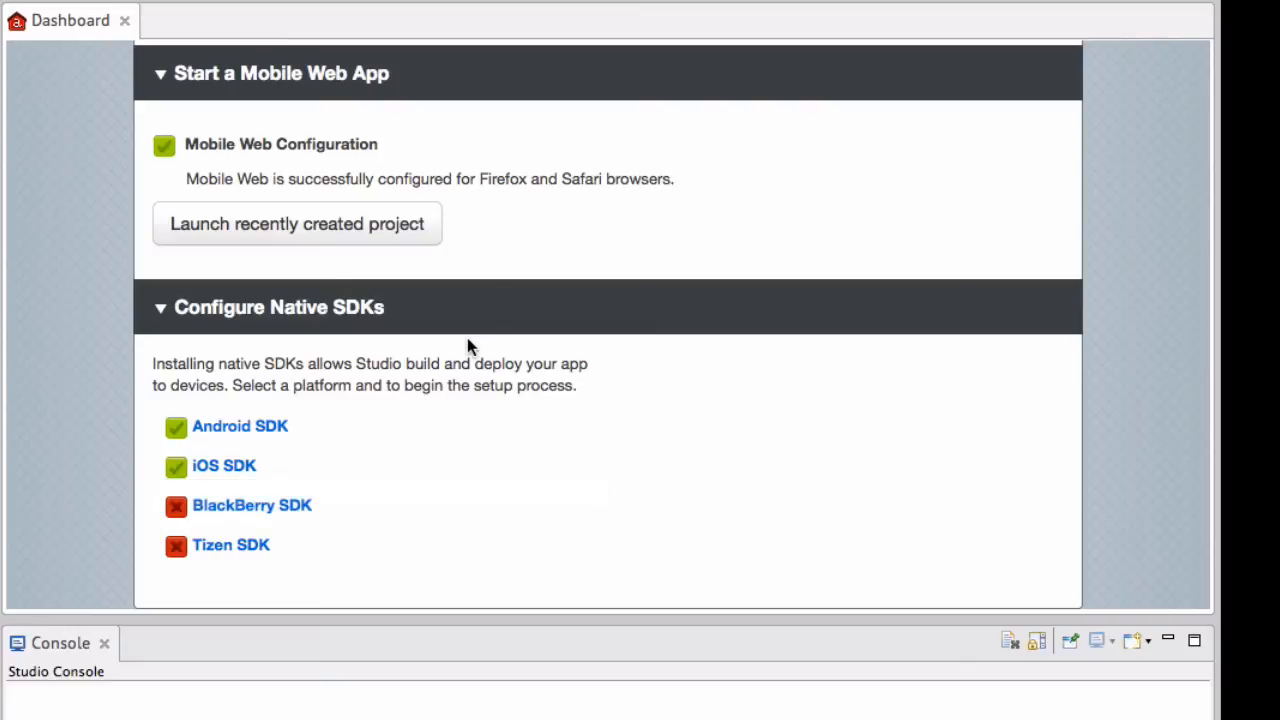
mouse_move(593, 451)
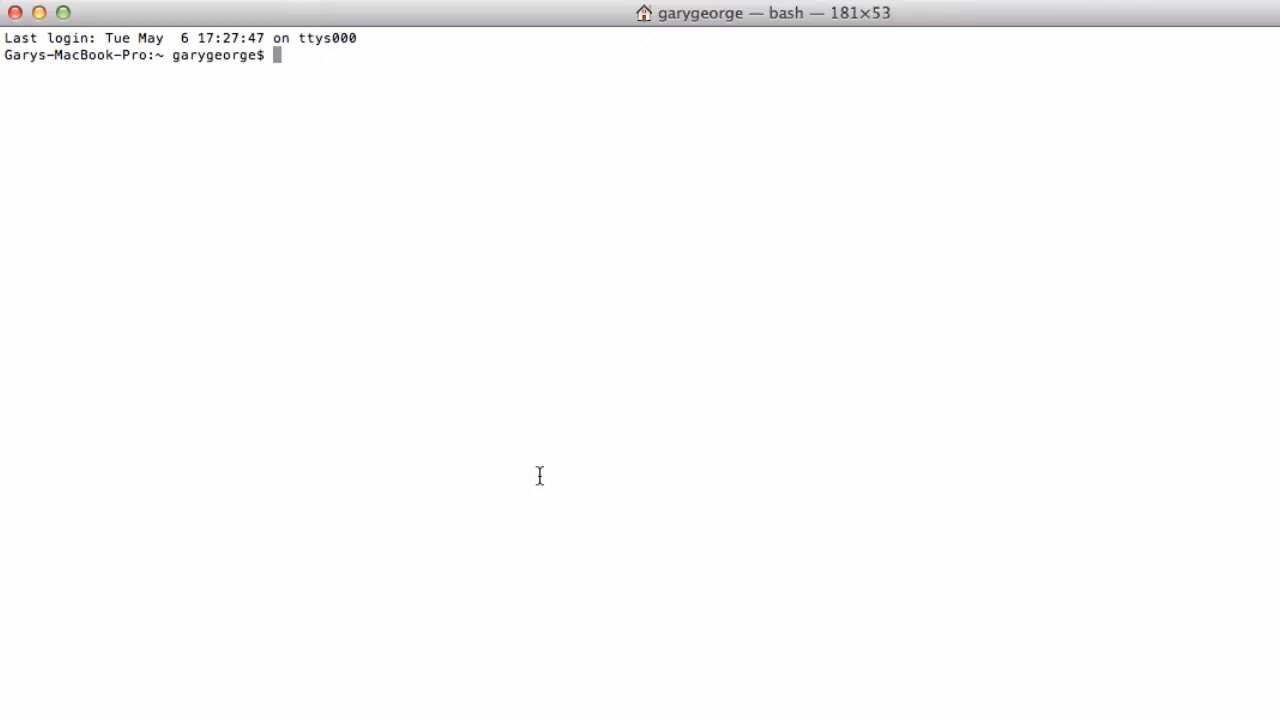
Run 'ti setup' option 2 Check Environment and review the Android NDK and HAXM warnings
type("ti setup")
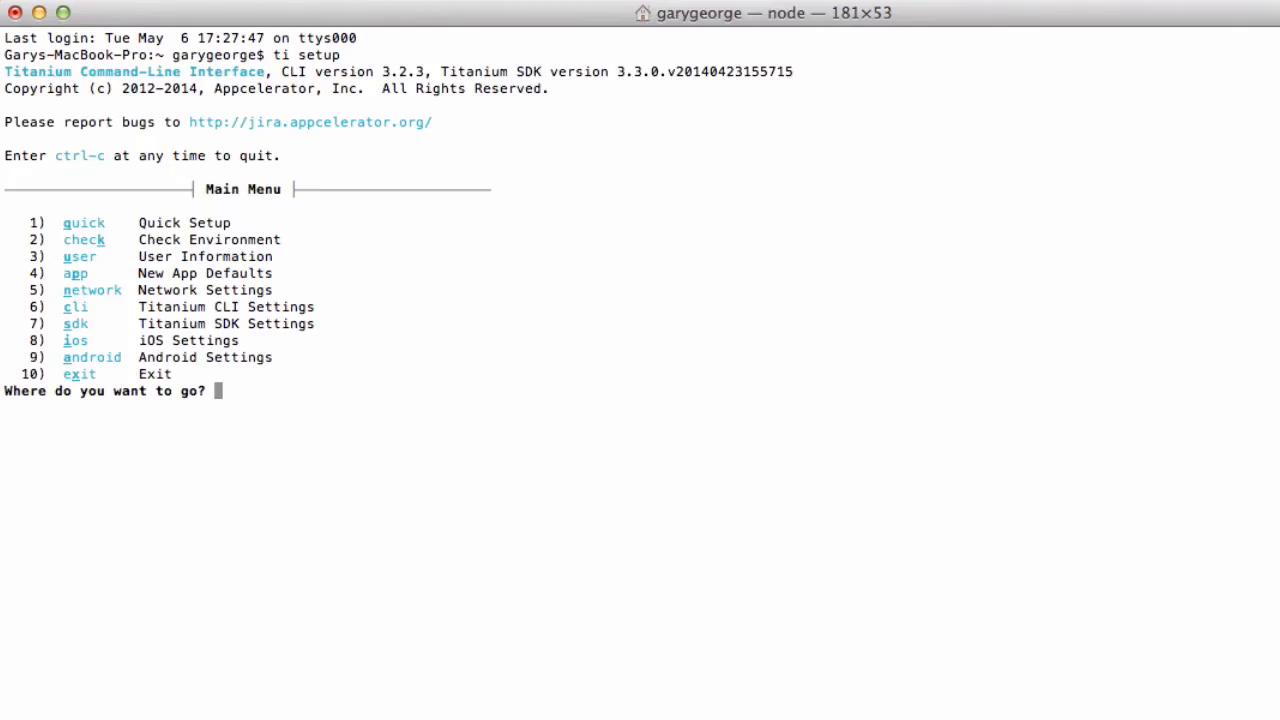
type("2")
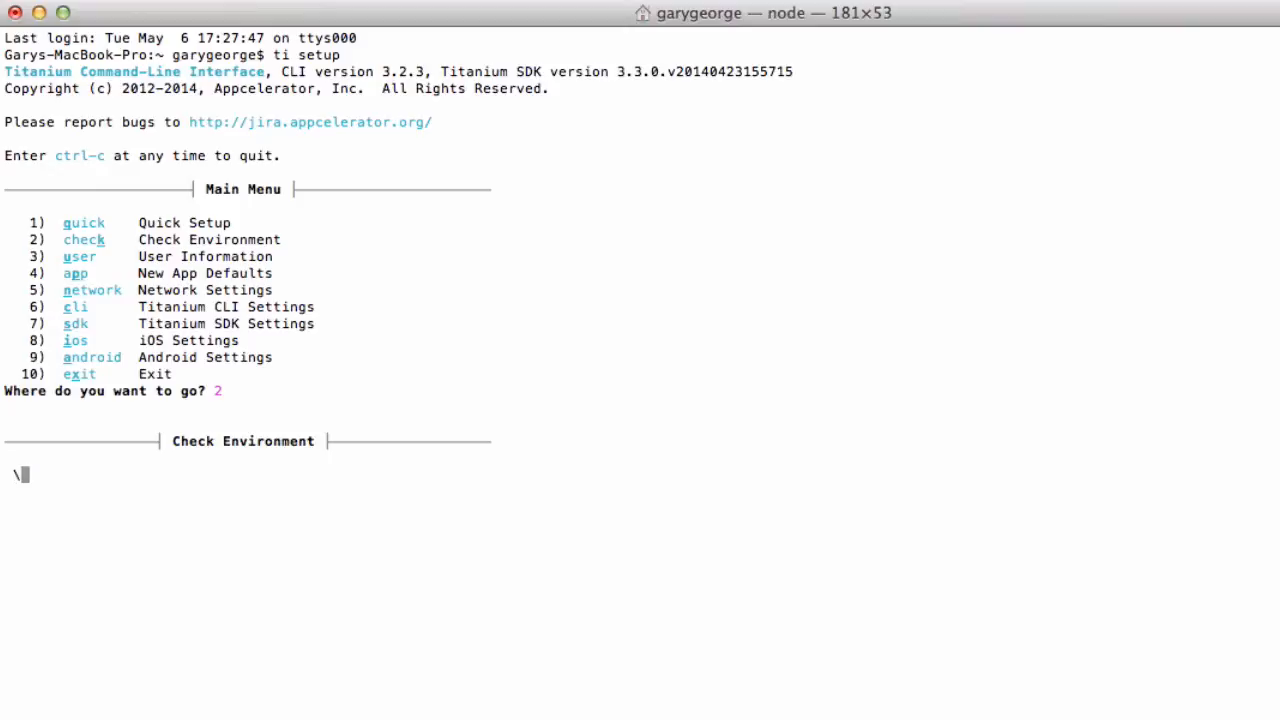
key("Return")
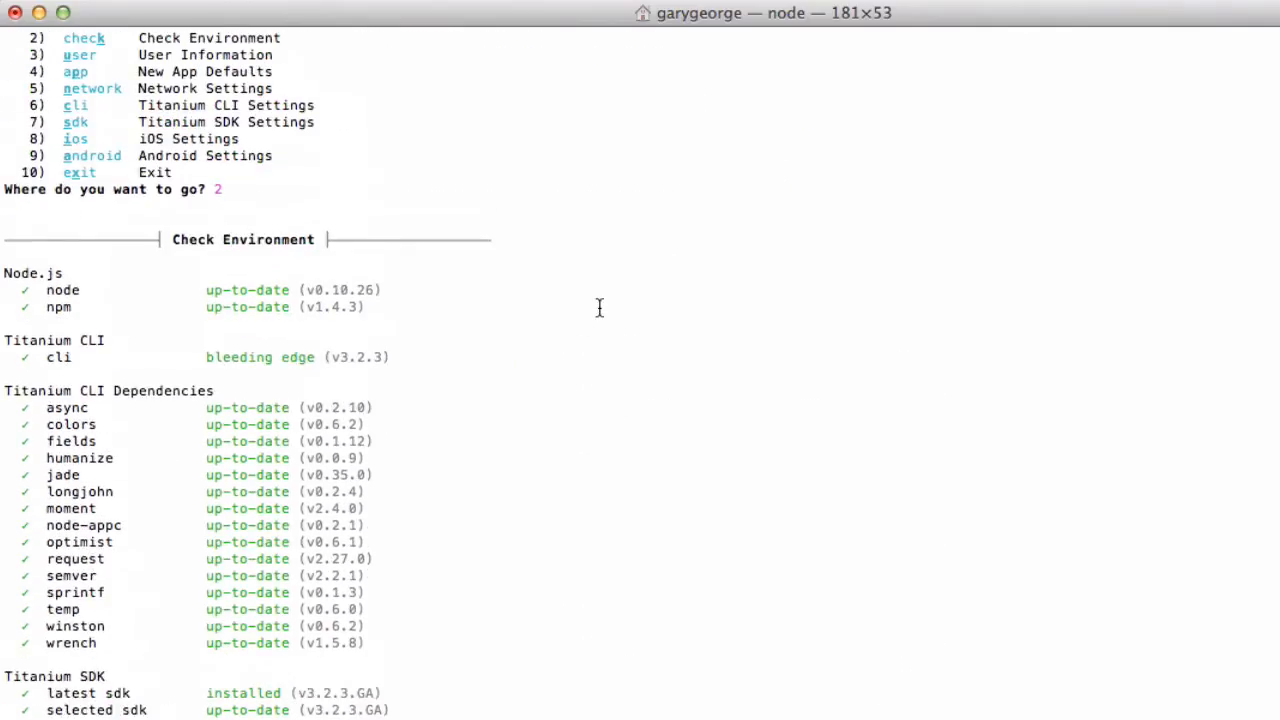
mouse_move(135, 492)
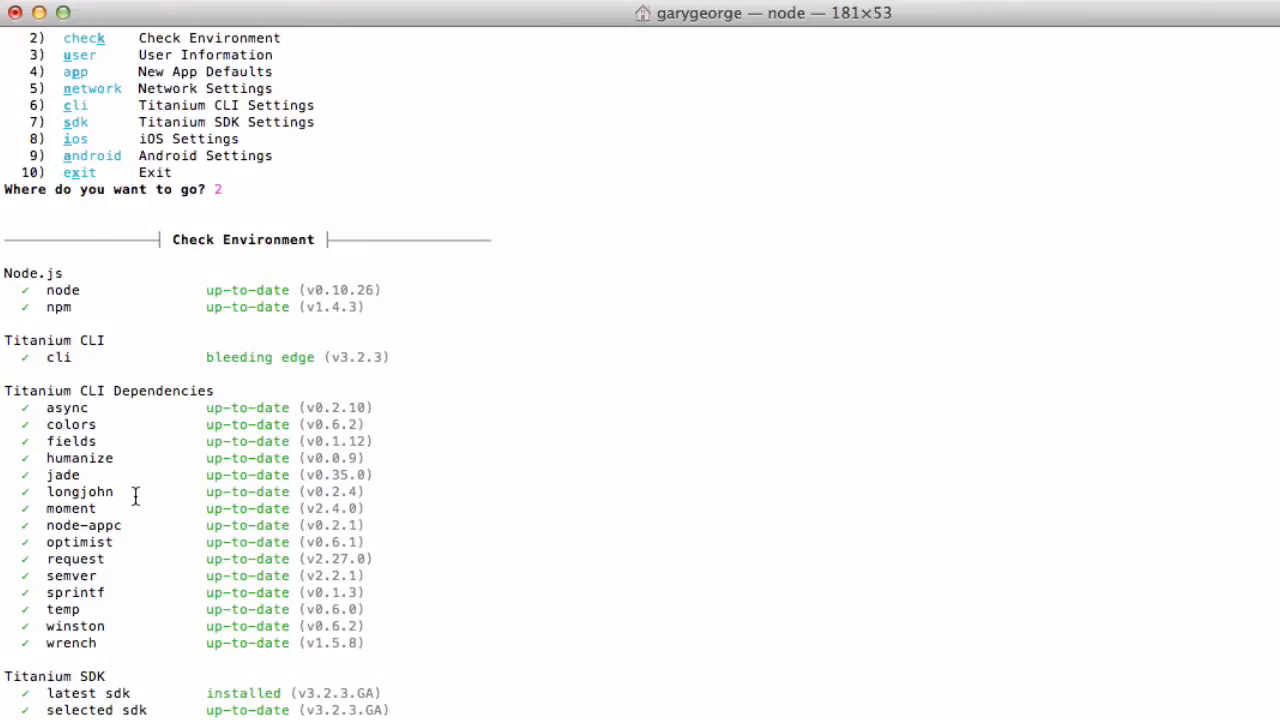
scroll("down", 3)
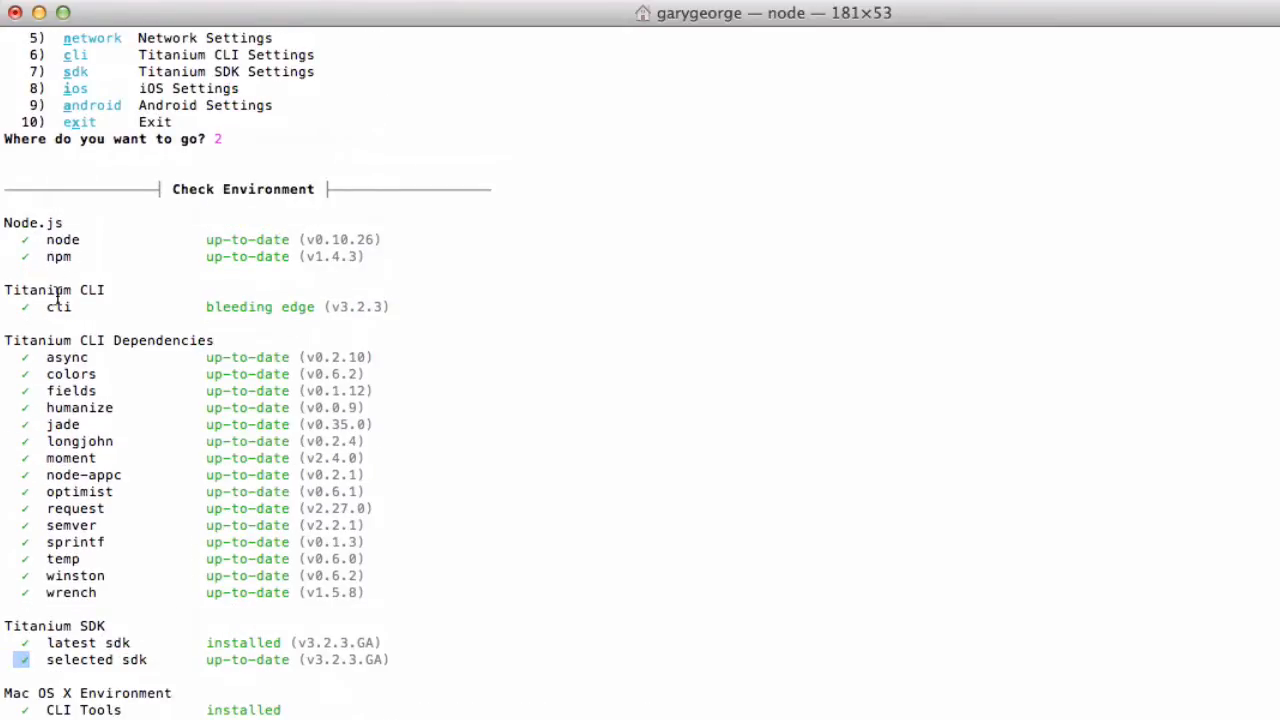
mouse_move(147, 429)
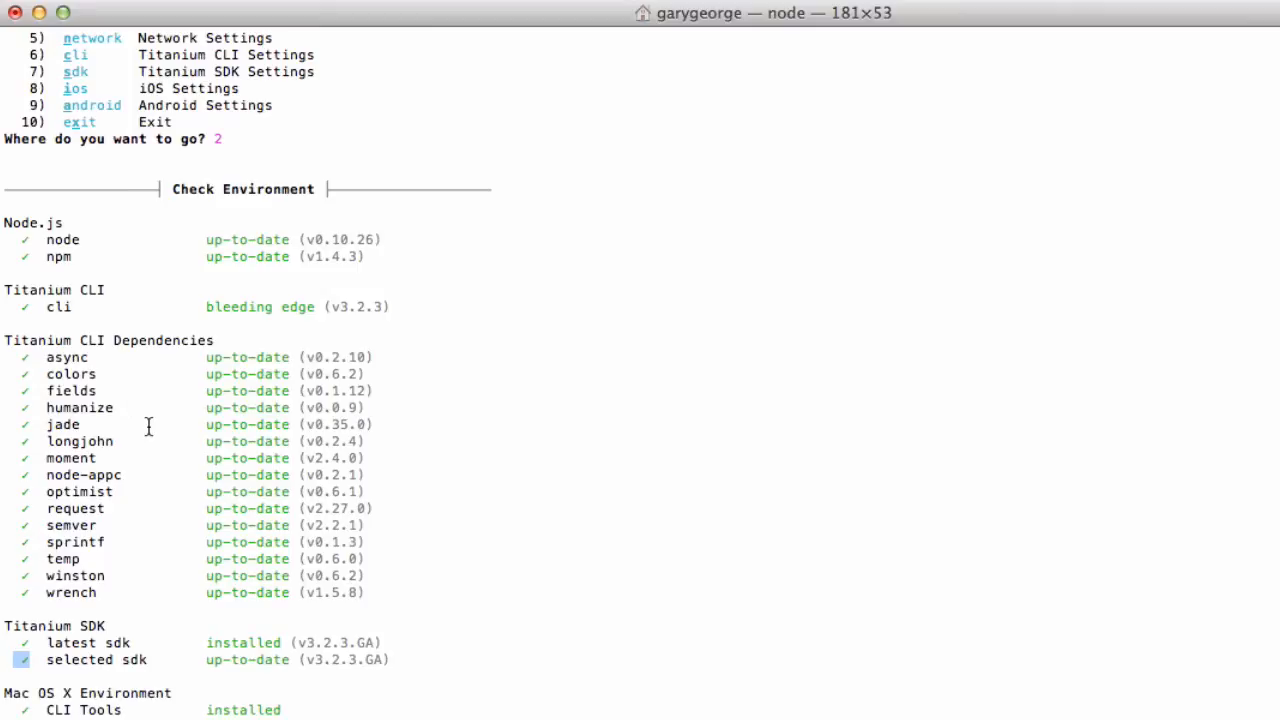
scroll("down", 3)
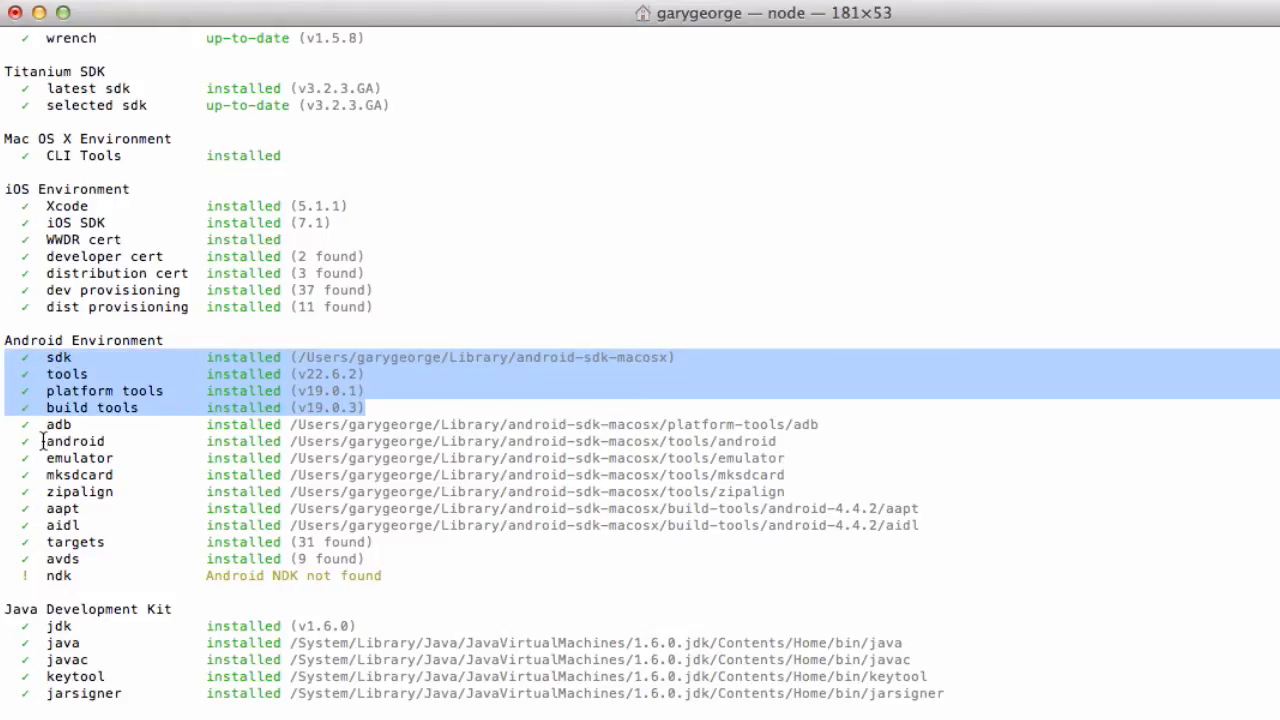
left_click(70, 340)
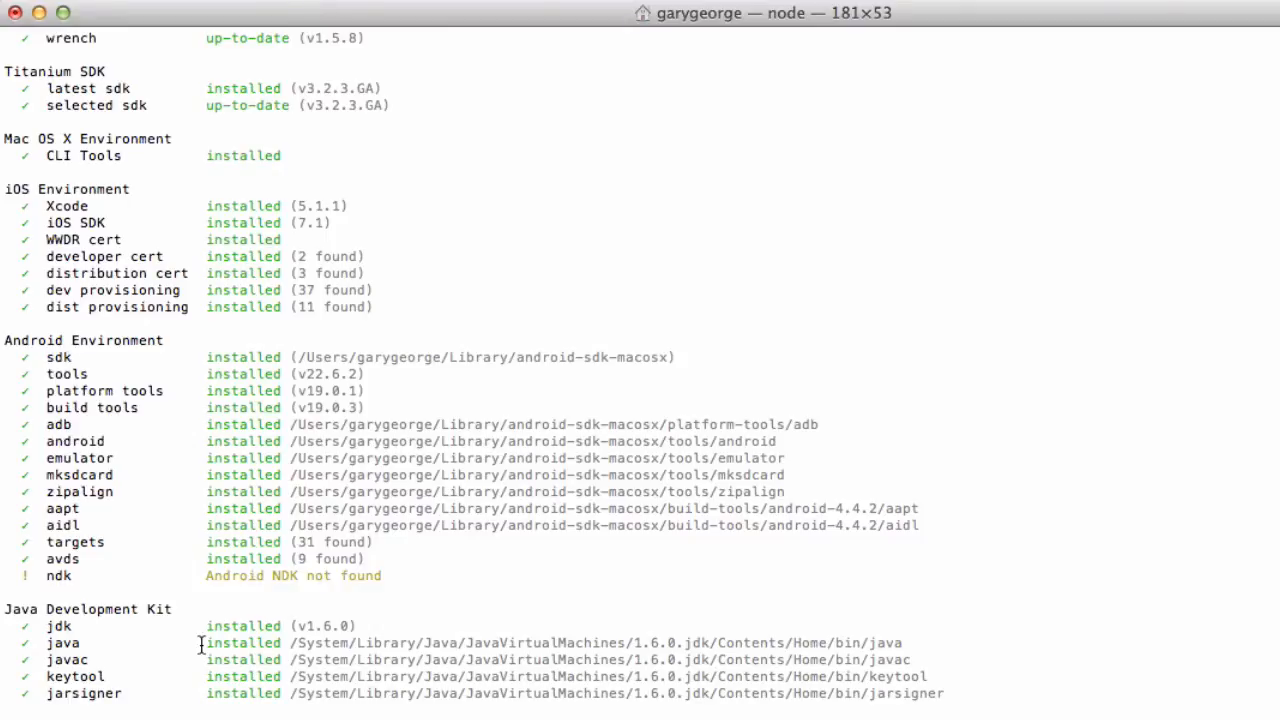
scroll("down", 3)
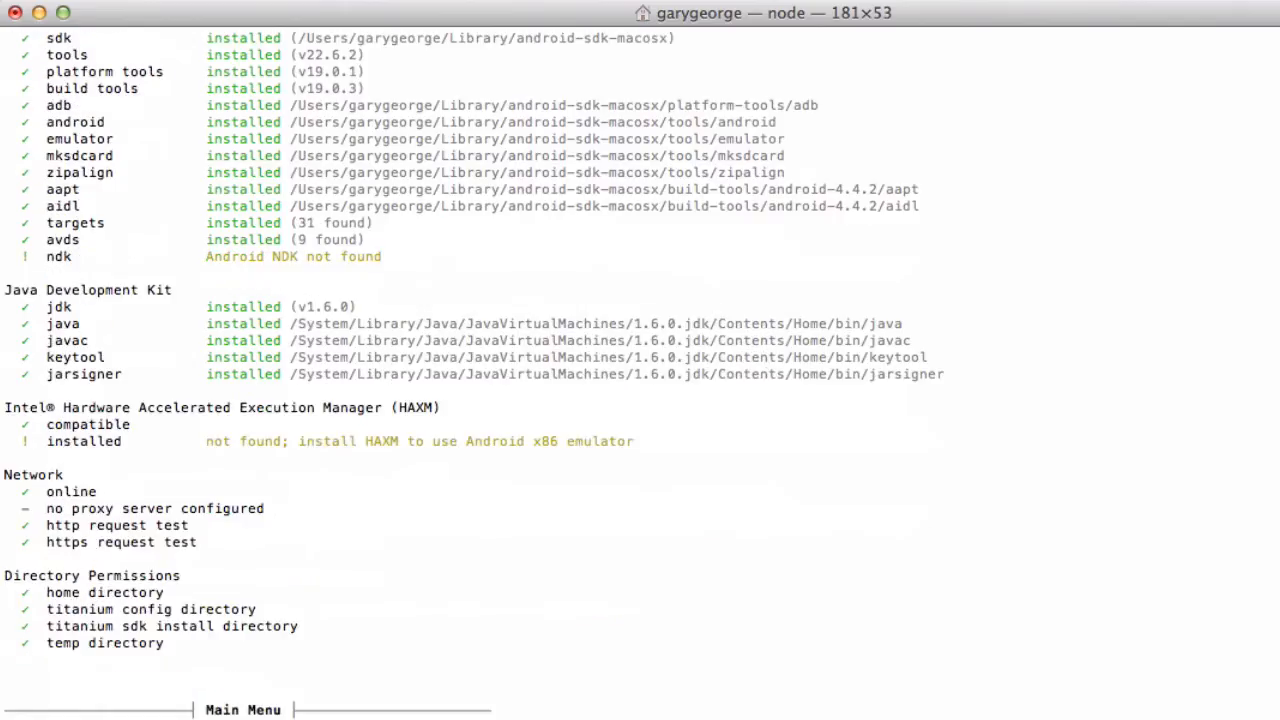
mouse_move(310, 441)
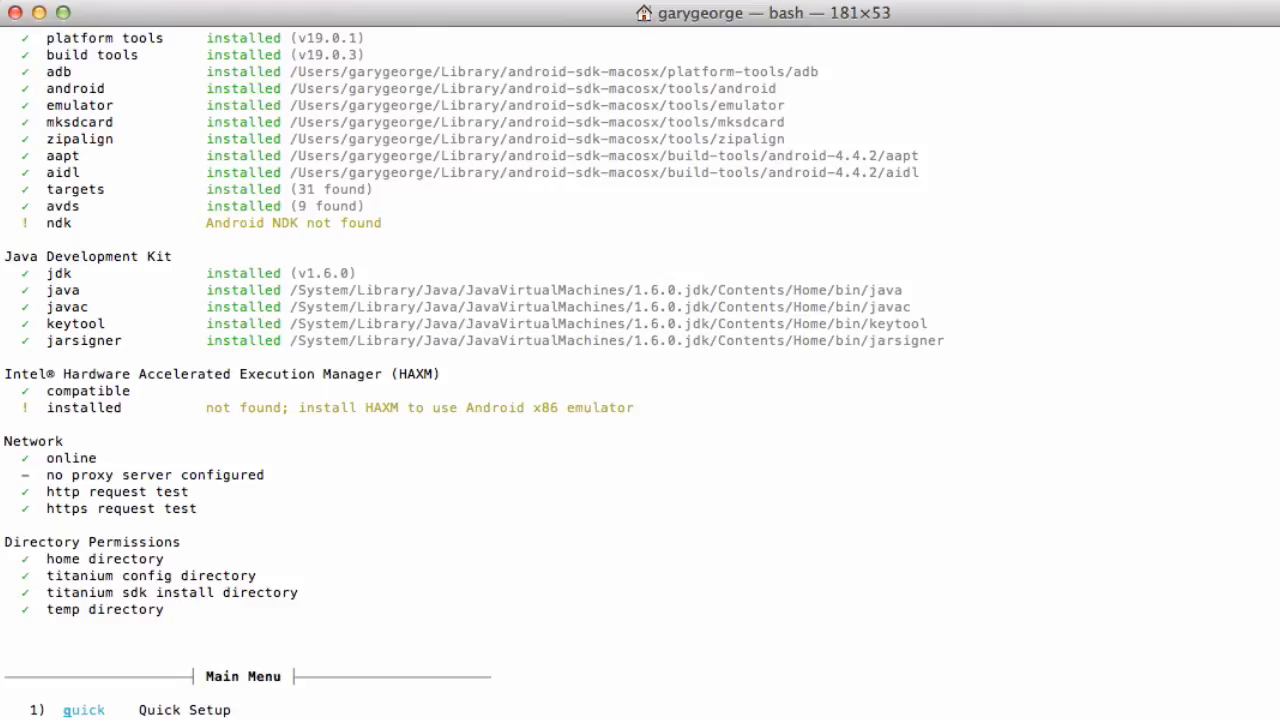
Exit ti setup with 10 and draft 'sudo npm install -g titanium', clearing it unrun
type("10")
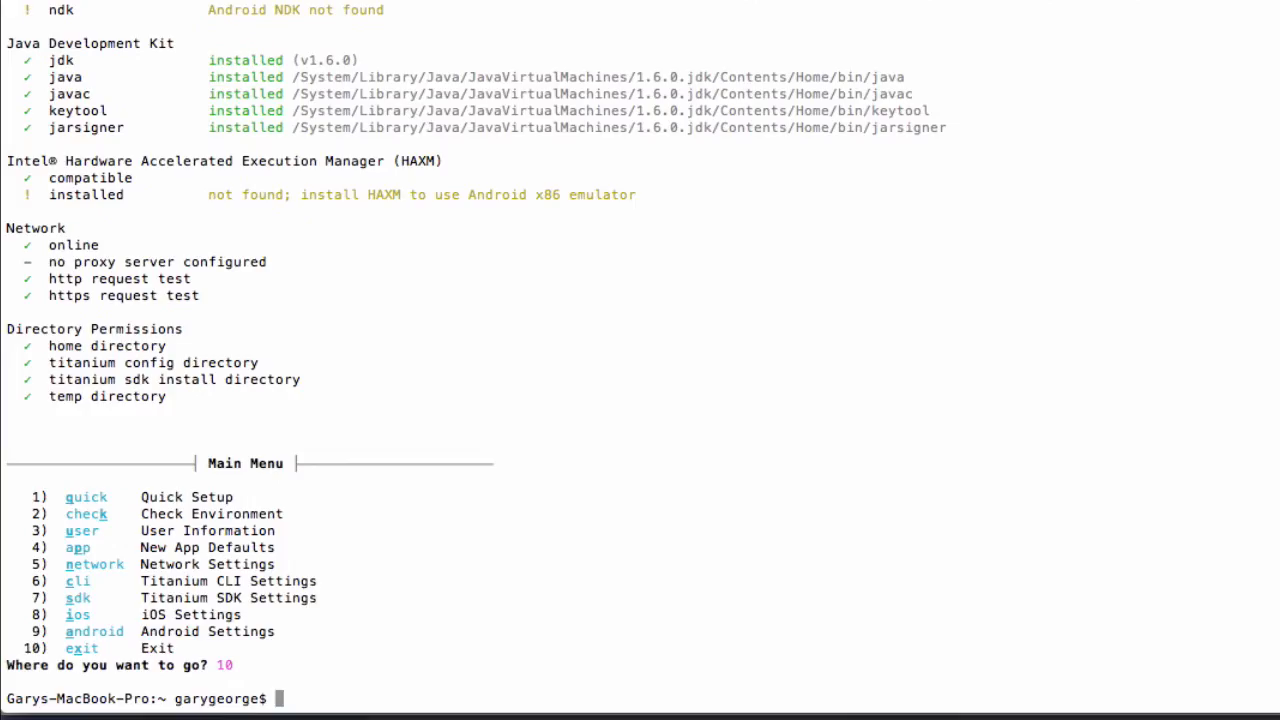
type("sudo")
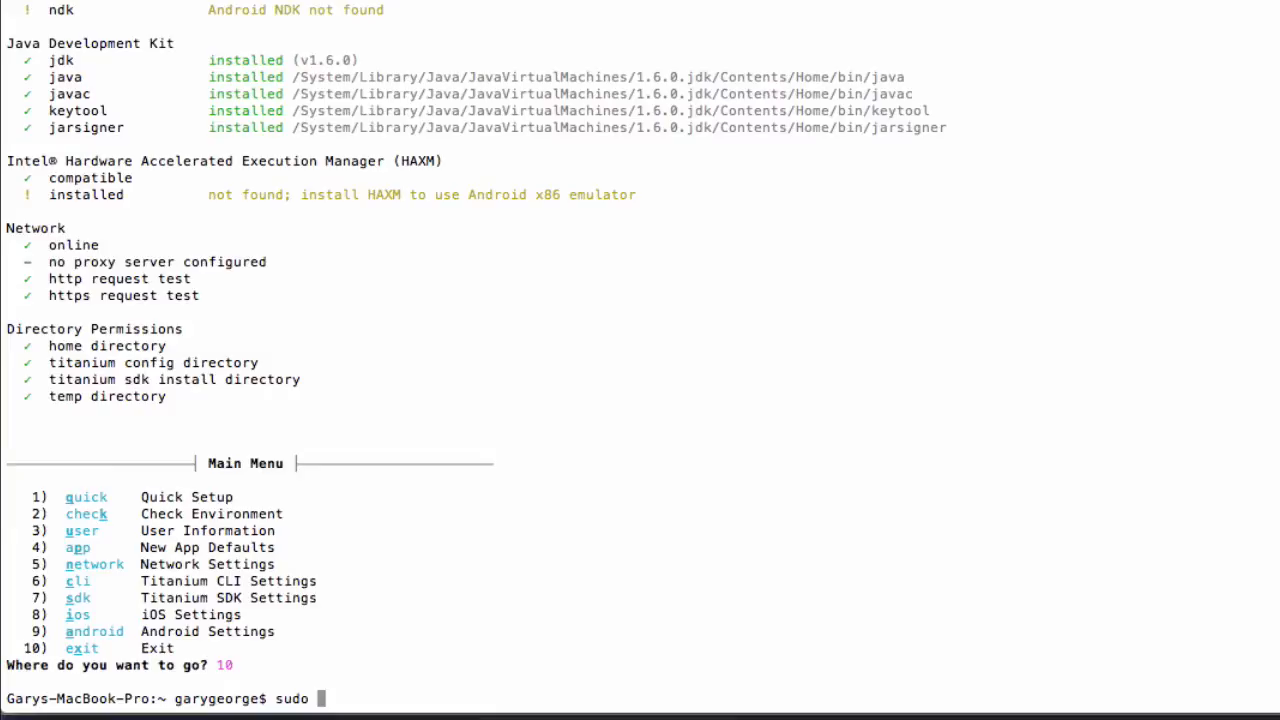
type("npm")
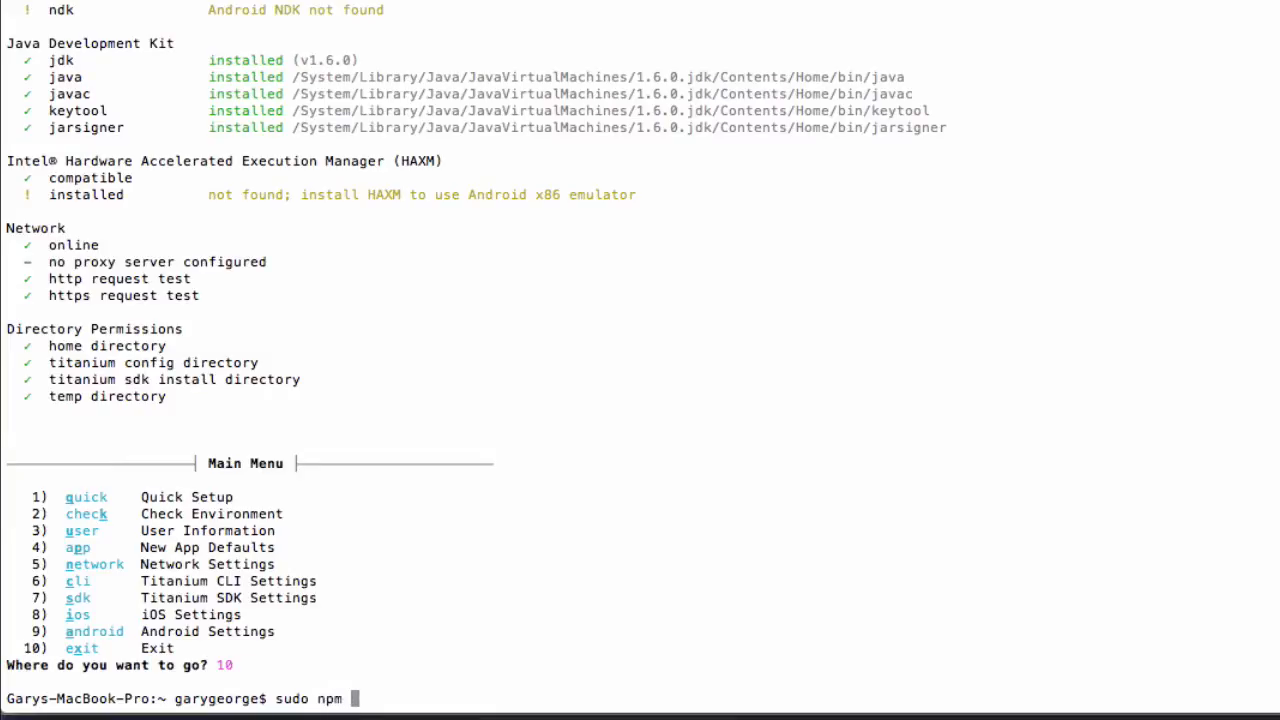
type("install -")
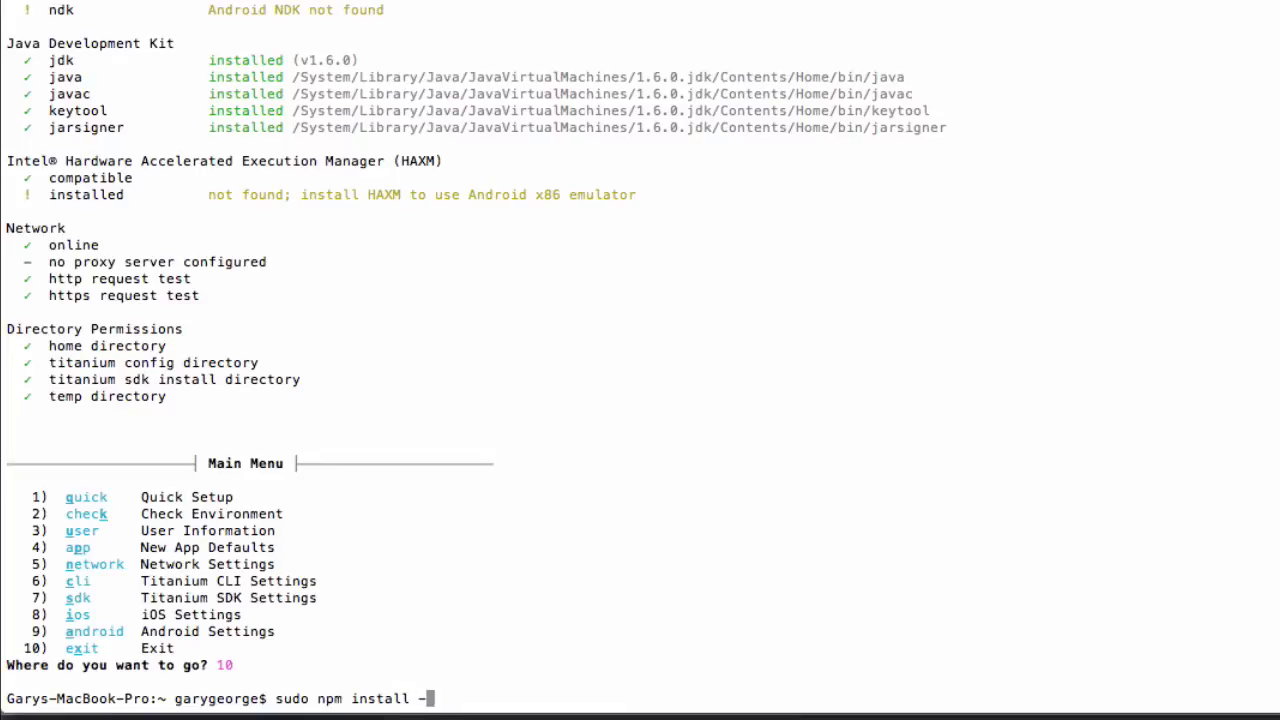
type("g titanium")
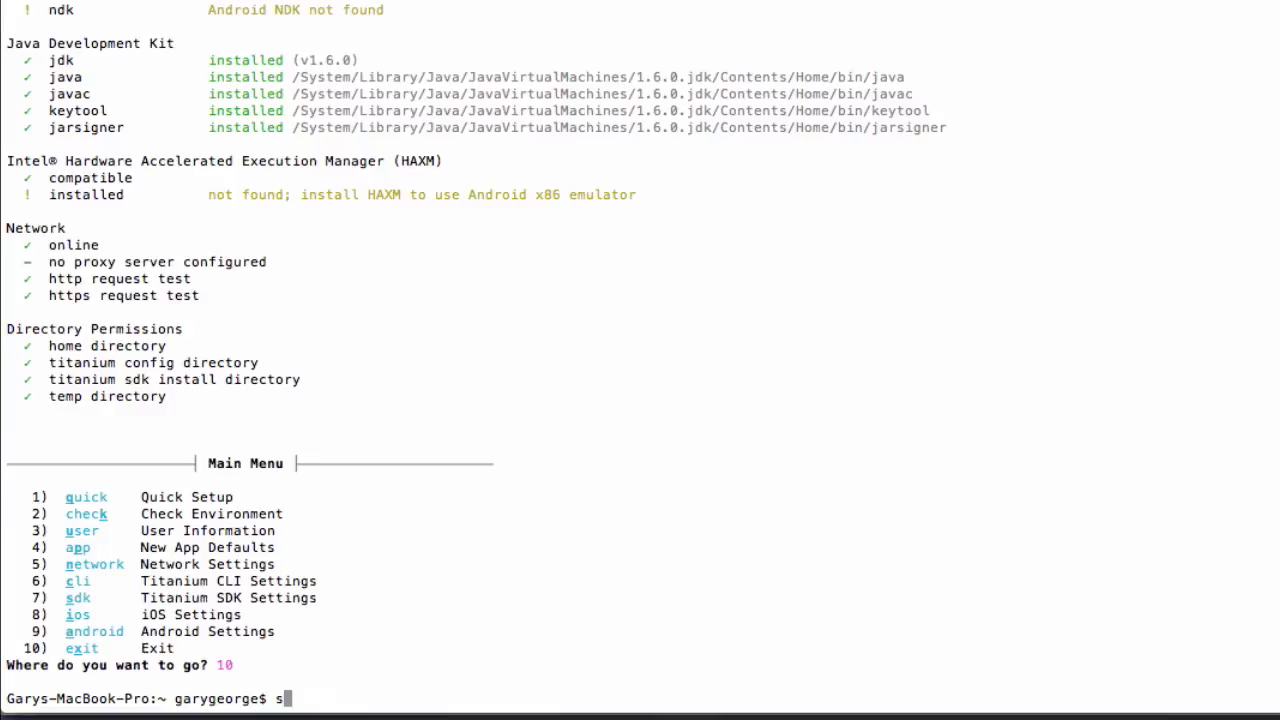
key("BackSpace")
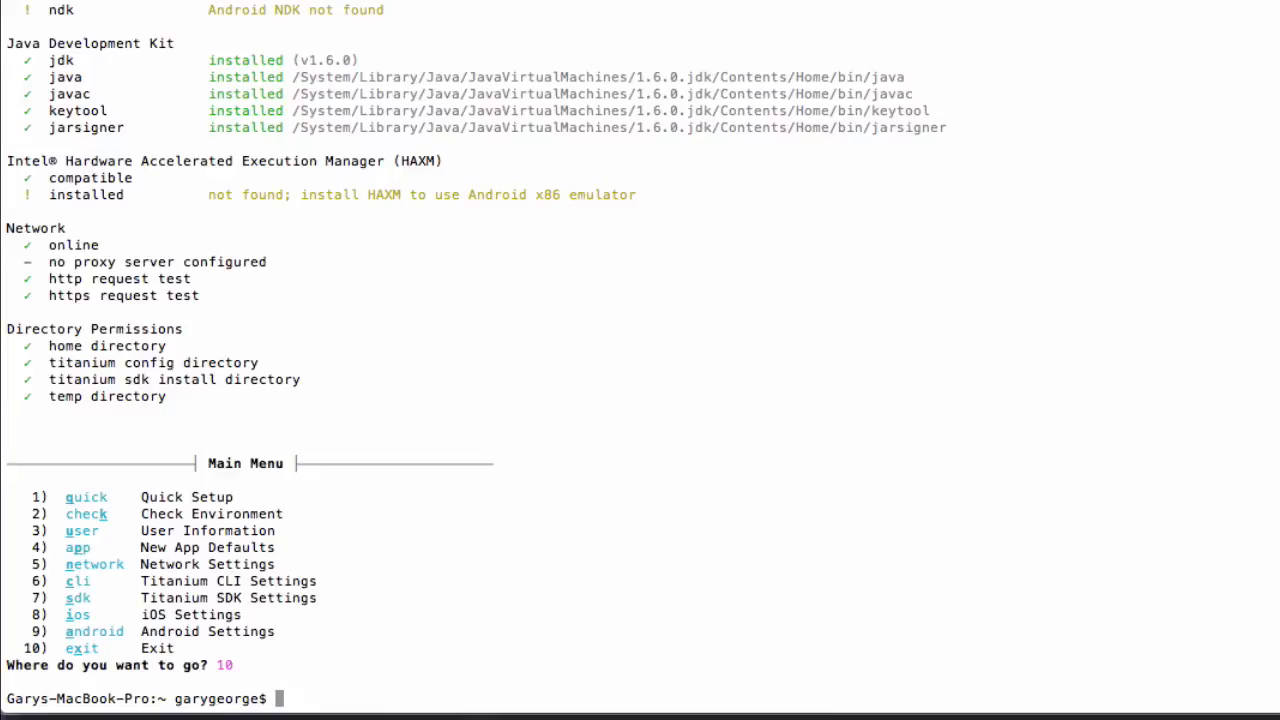
Draft a 'titanium sdk install --branch' command, clear it unrun, and begin a new titanium command
type("titanium")
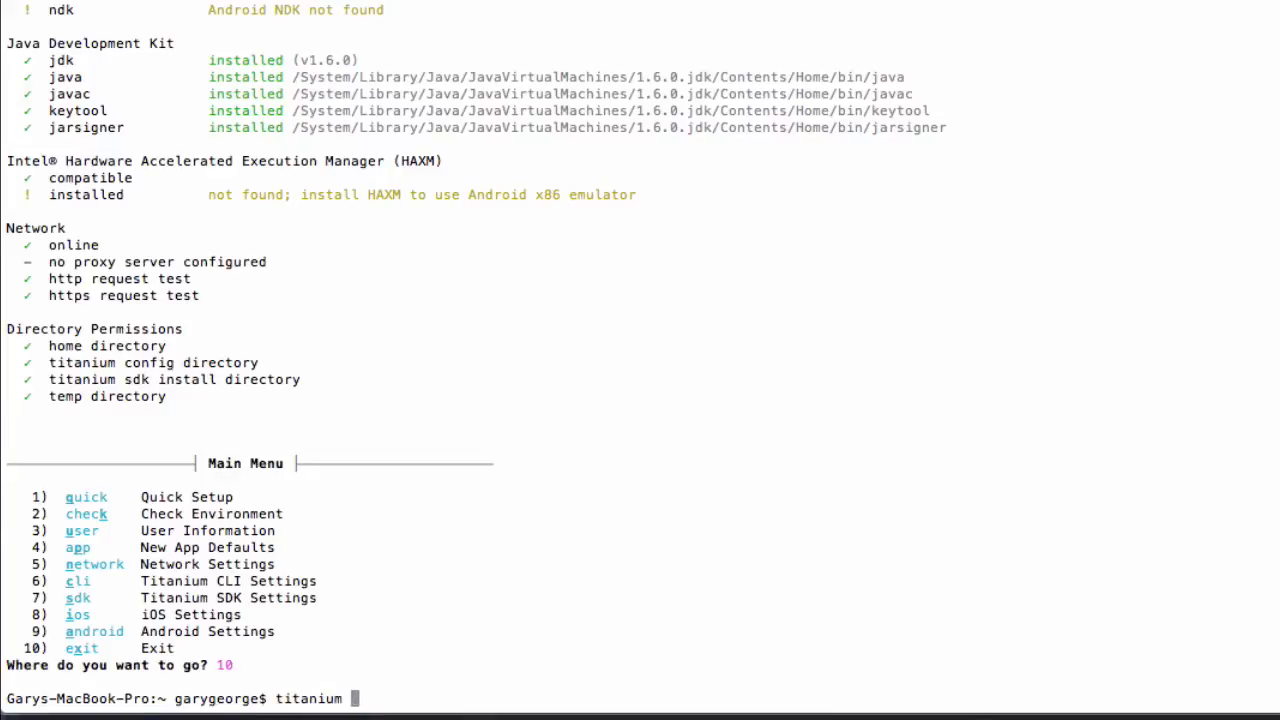
type("sdk install")
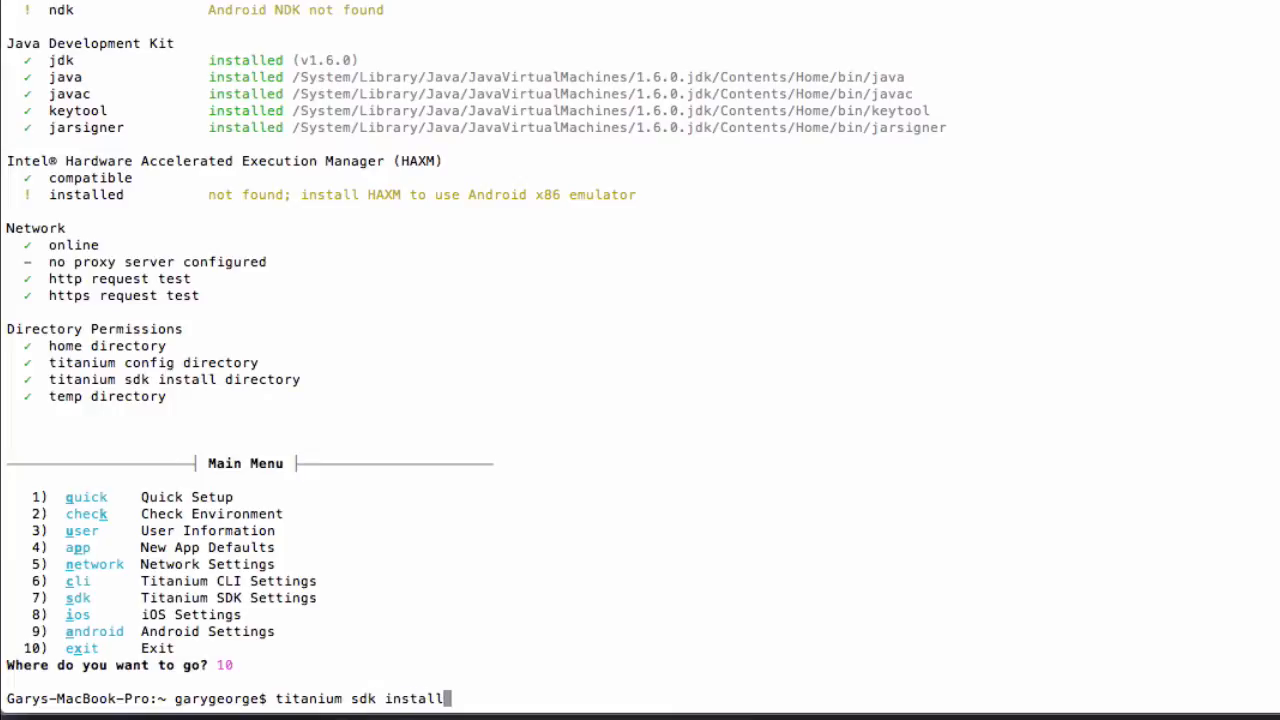
type("--branch master-- default")
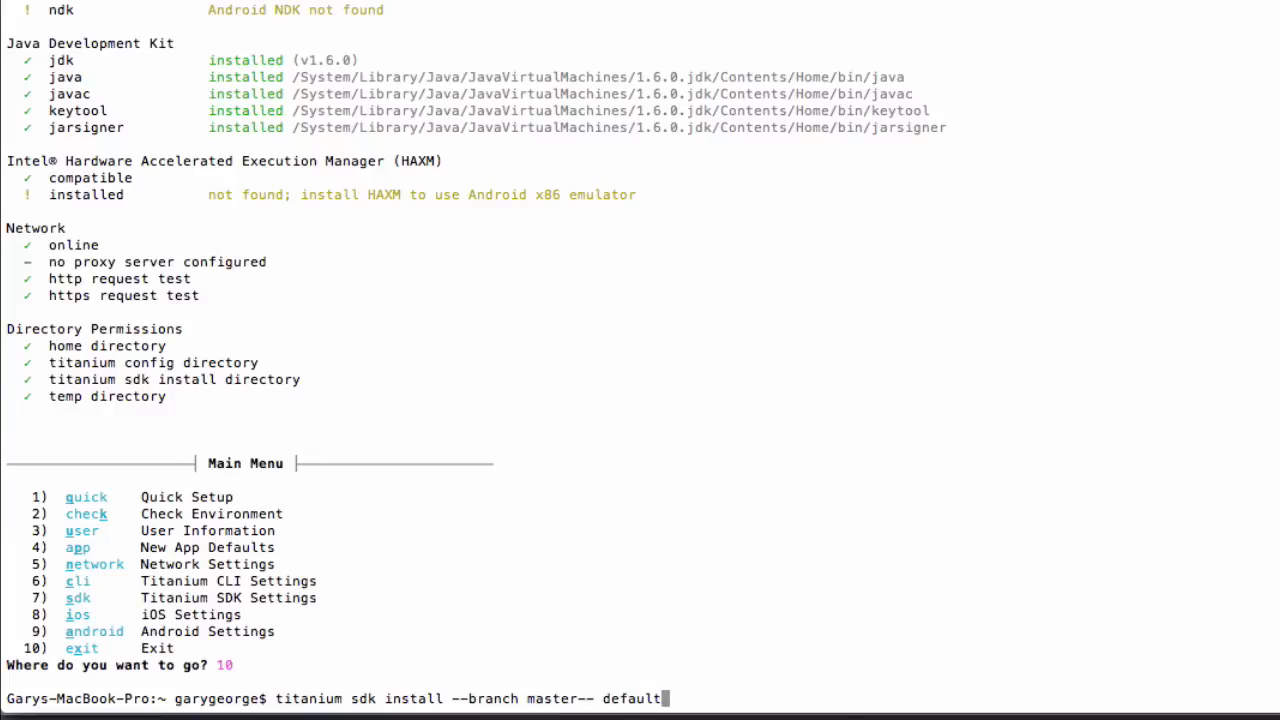
key("Backspace")
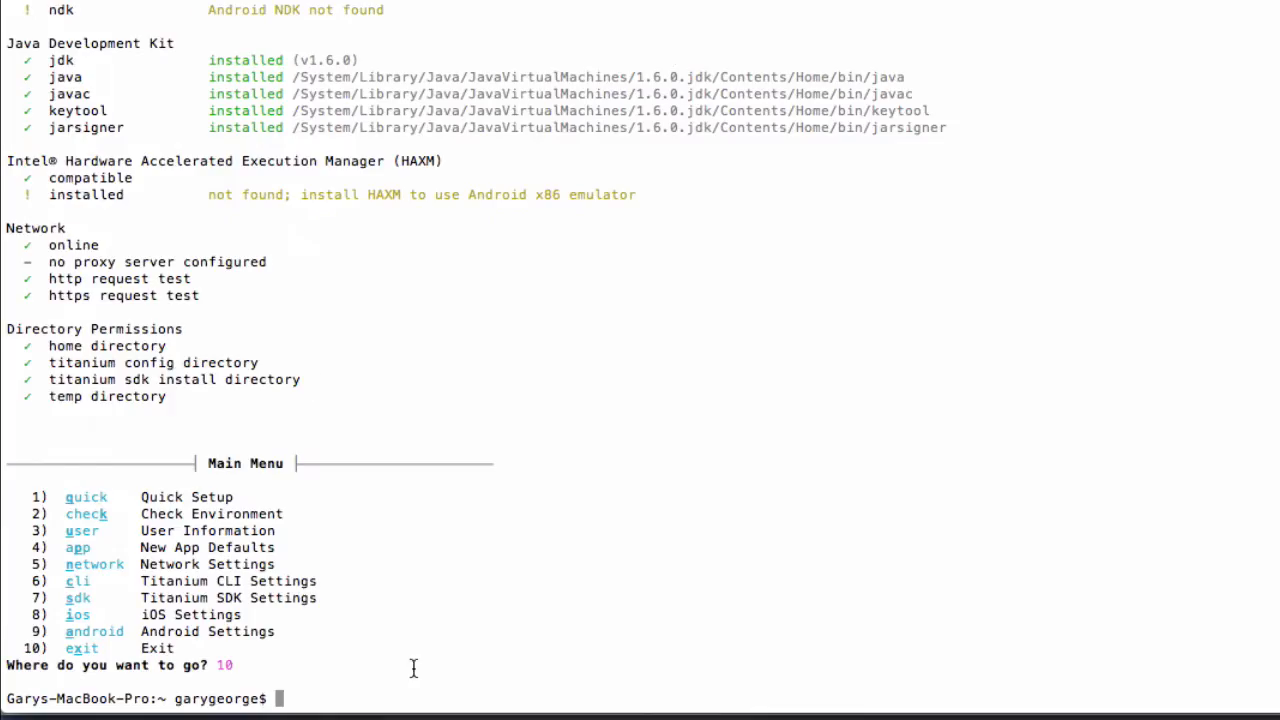
type("titanium sdk select")
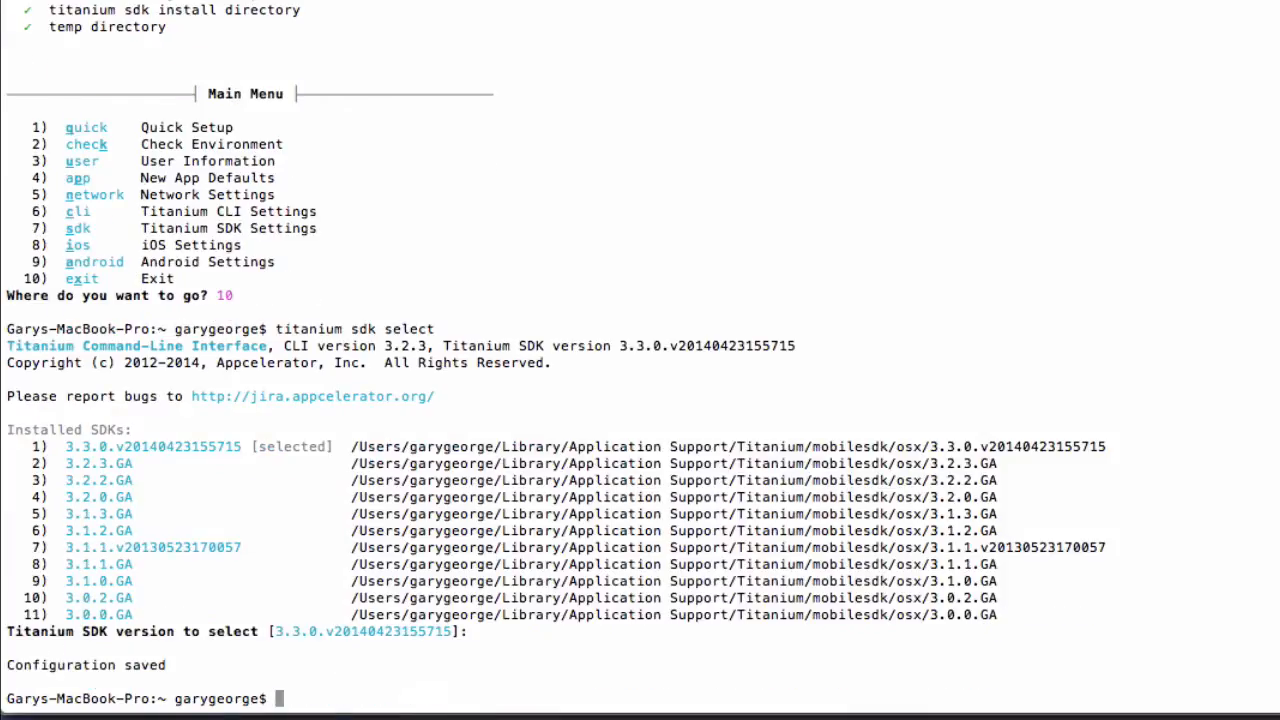
left_click_drag(232, 631, 477, 631)
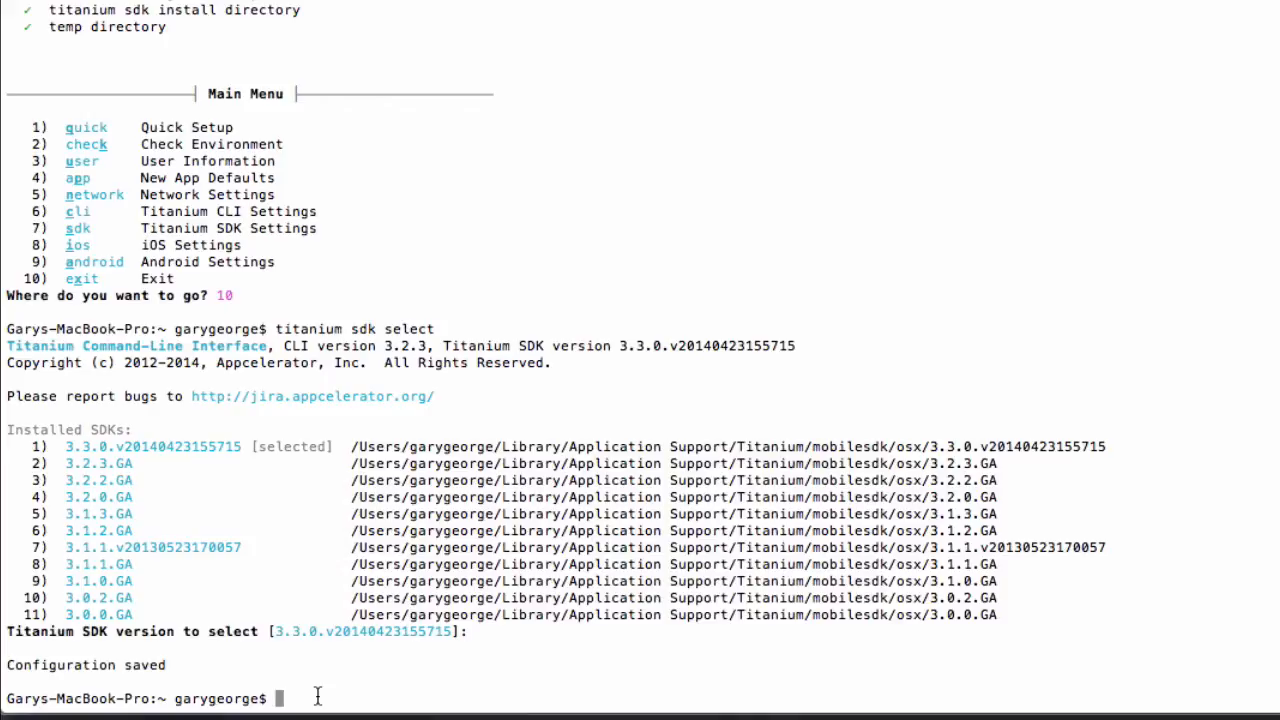
type("ti setup")
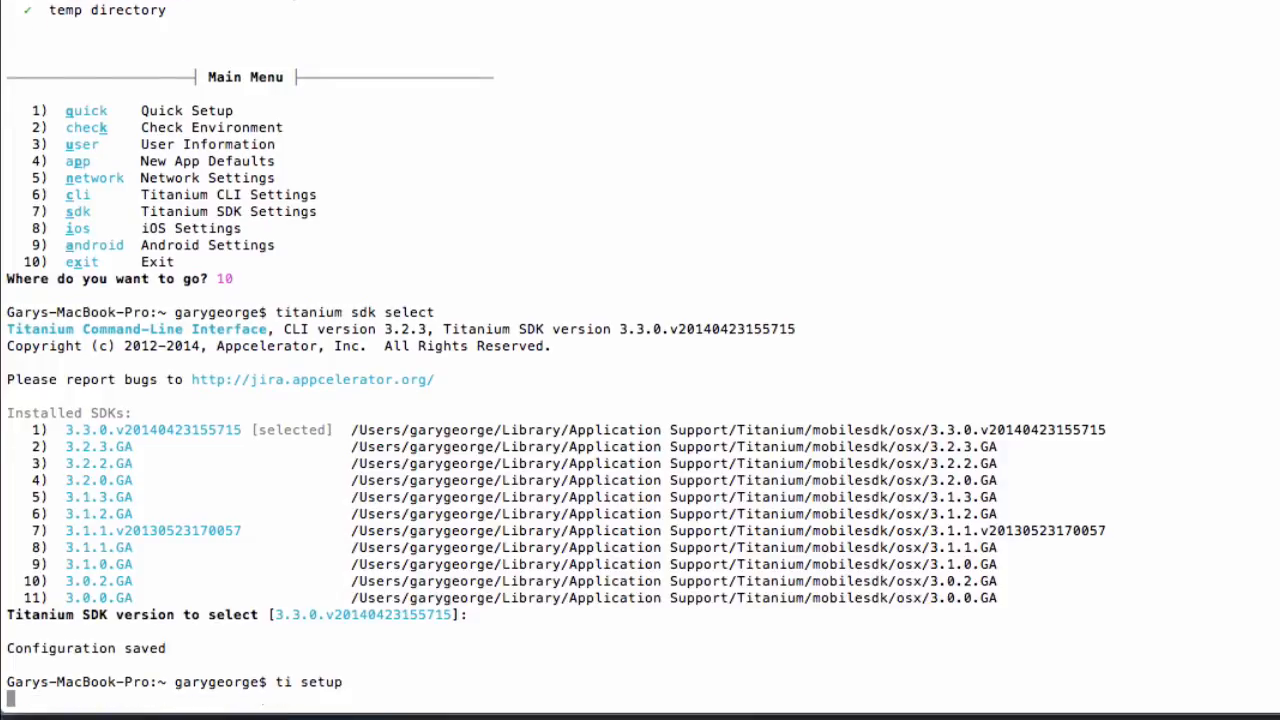
Rerun Check Environment (2) in ti setup, review the results, then exit with 10
type("2")
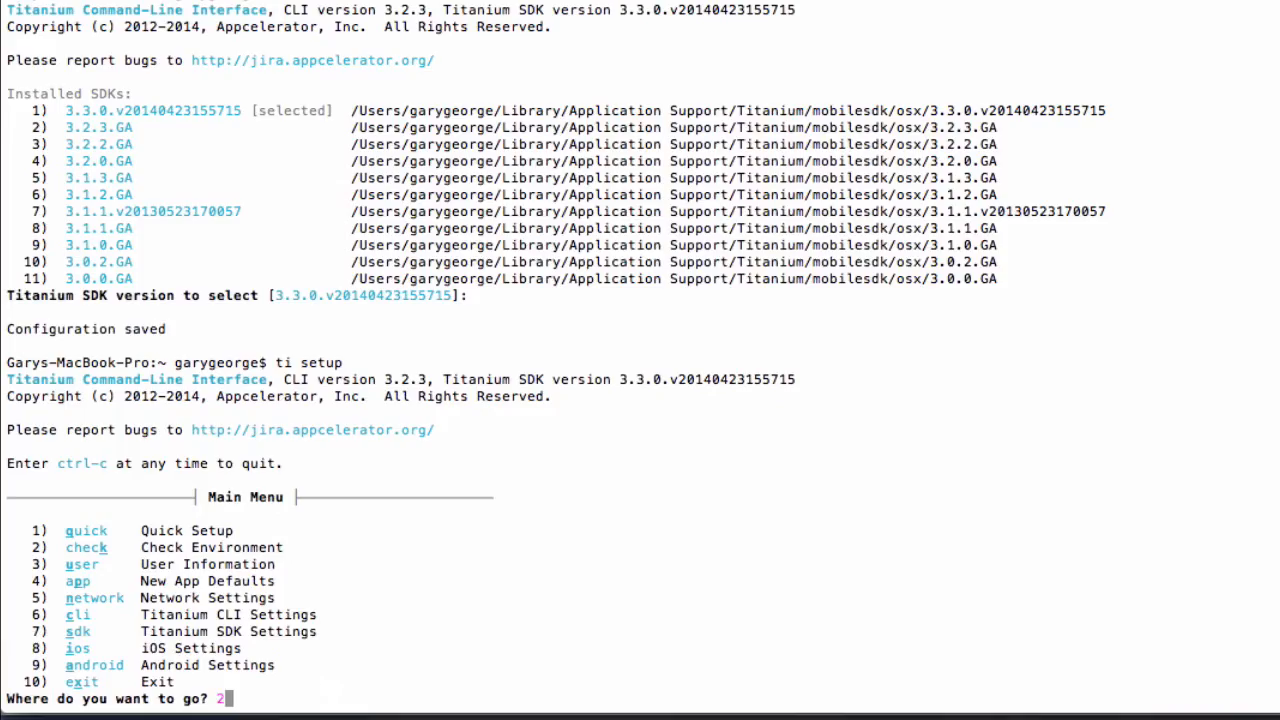
key("enter")
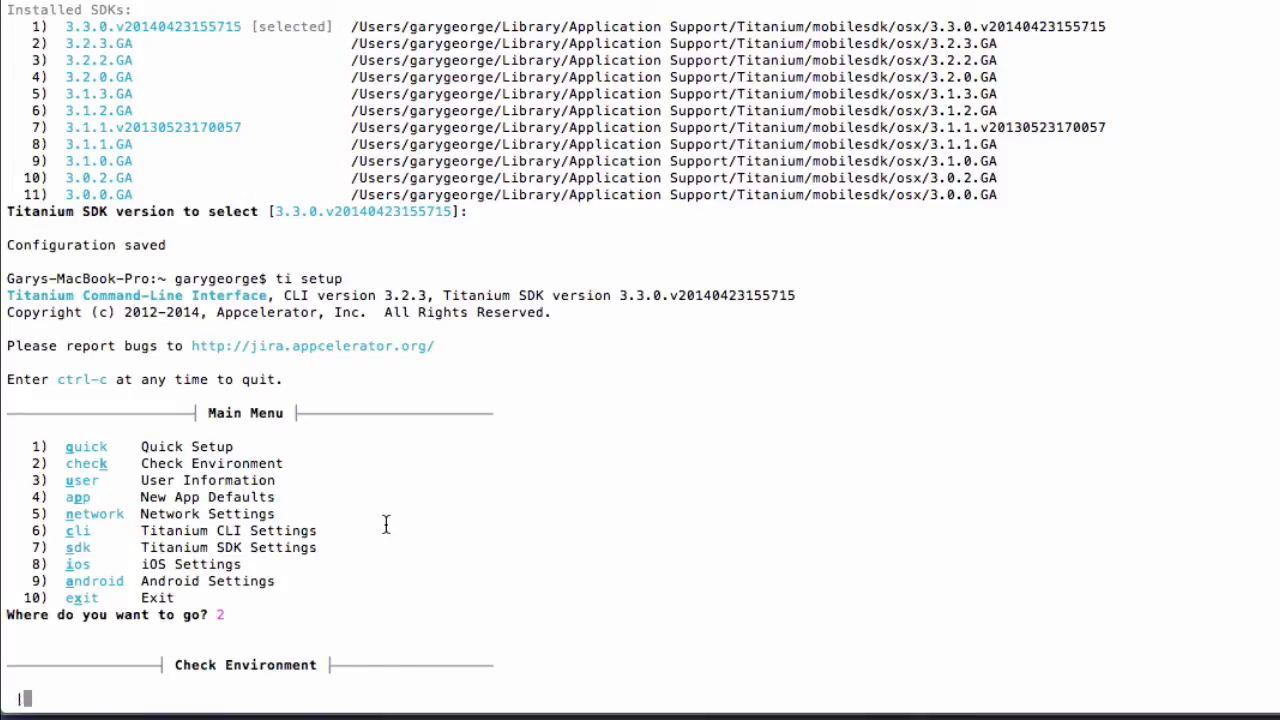
key("Enter")
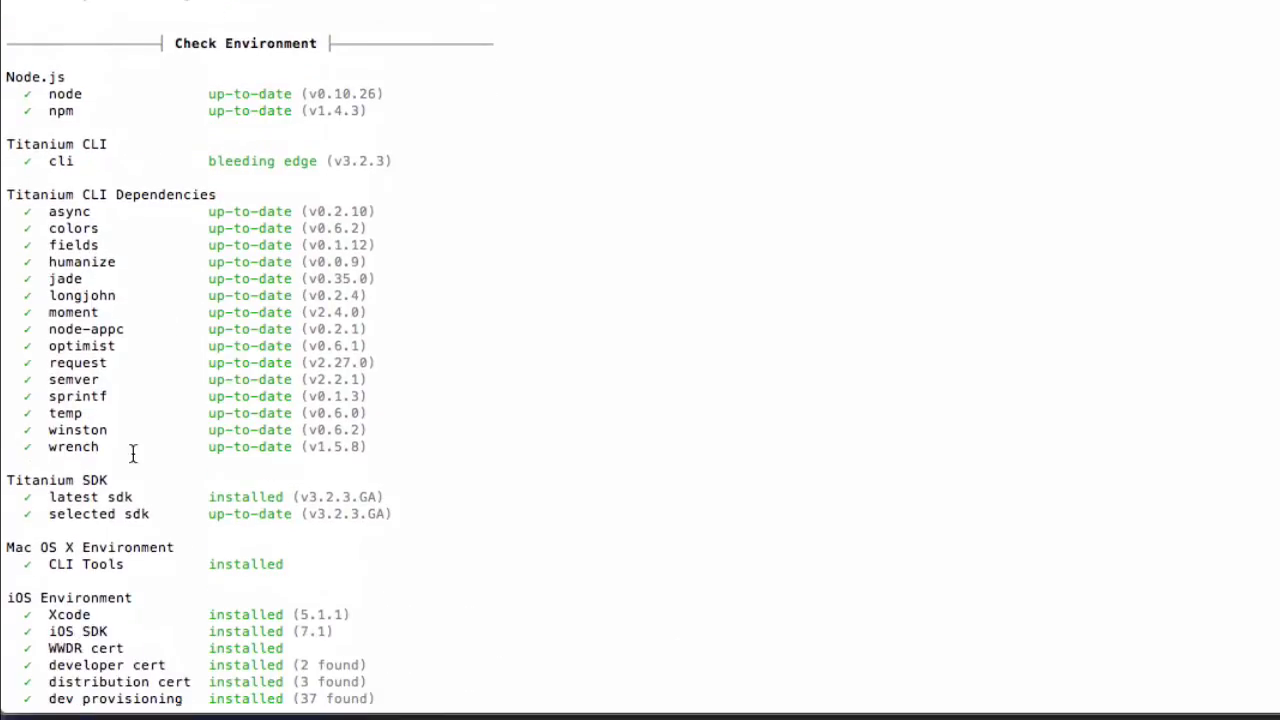
mouse_move(114, 413)
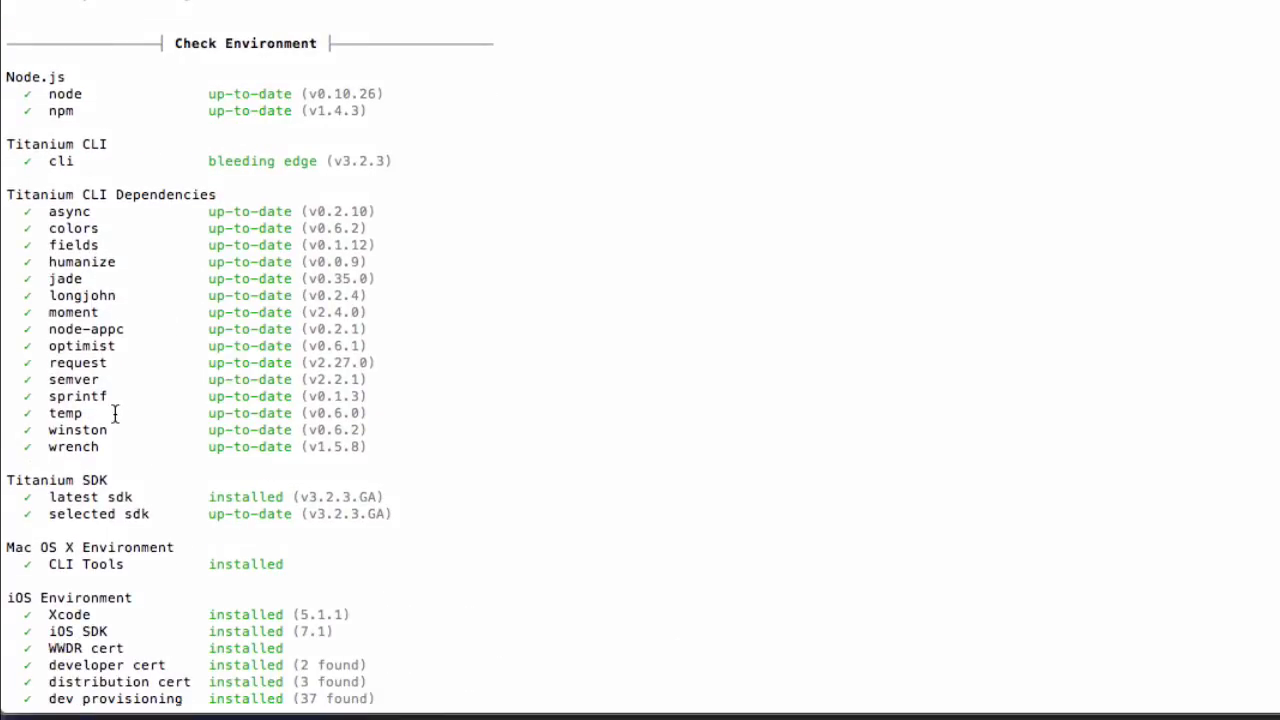
scroll("down", 3)
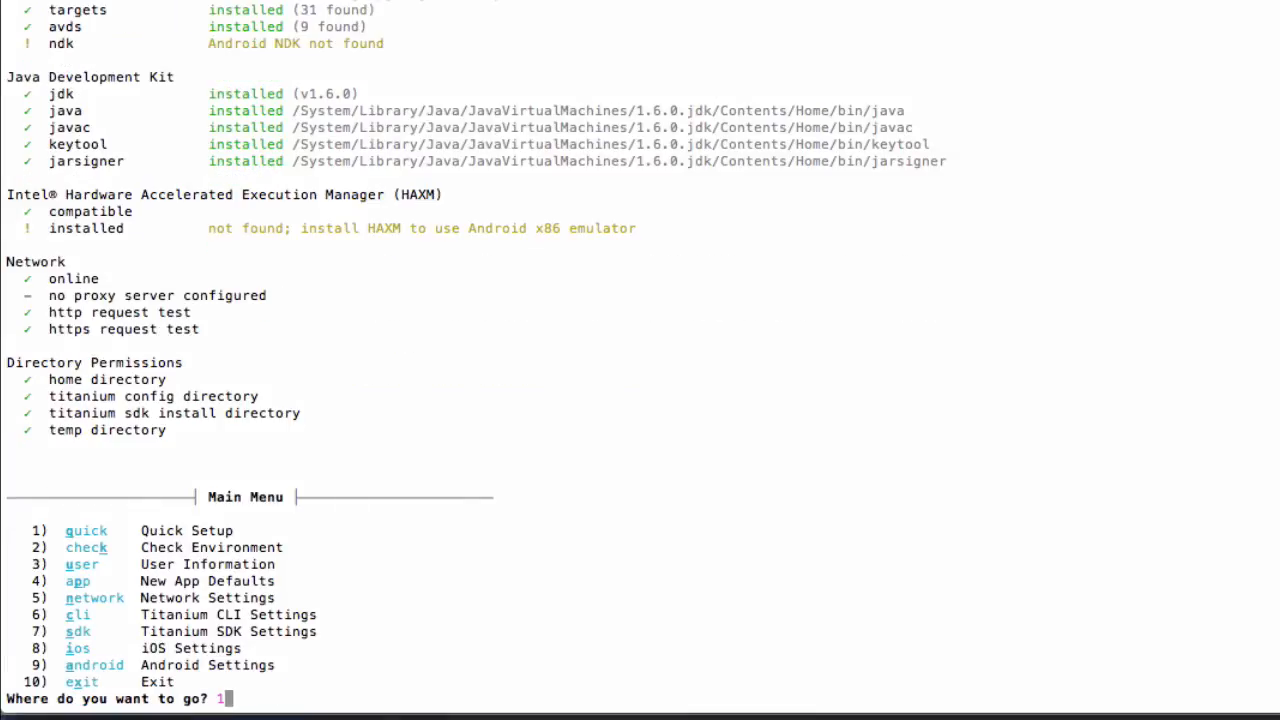
type("10")
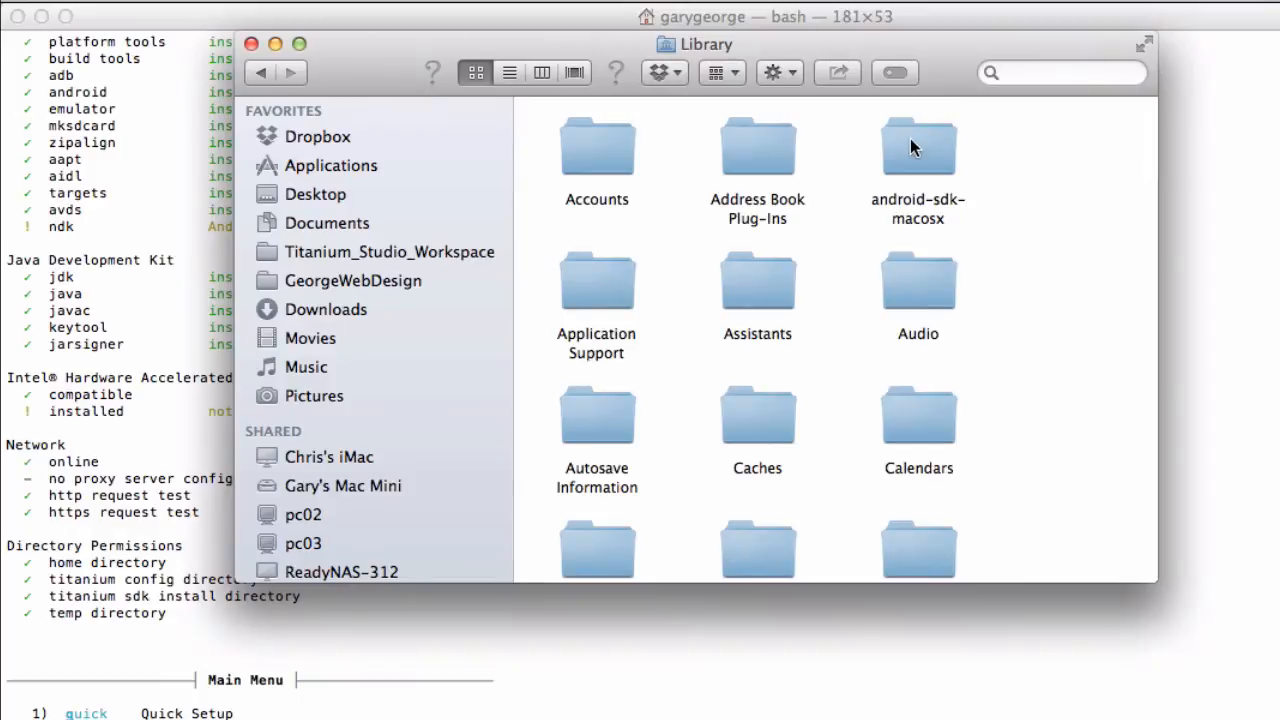
Open android-sdk-macosx and its platform-tools folder in Finder to locate adb
double_click(917, 145)
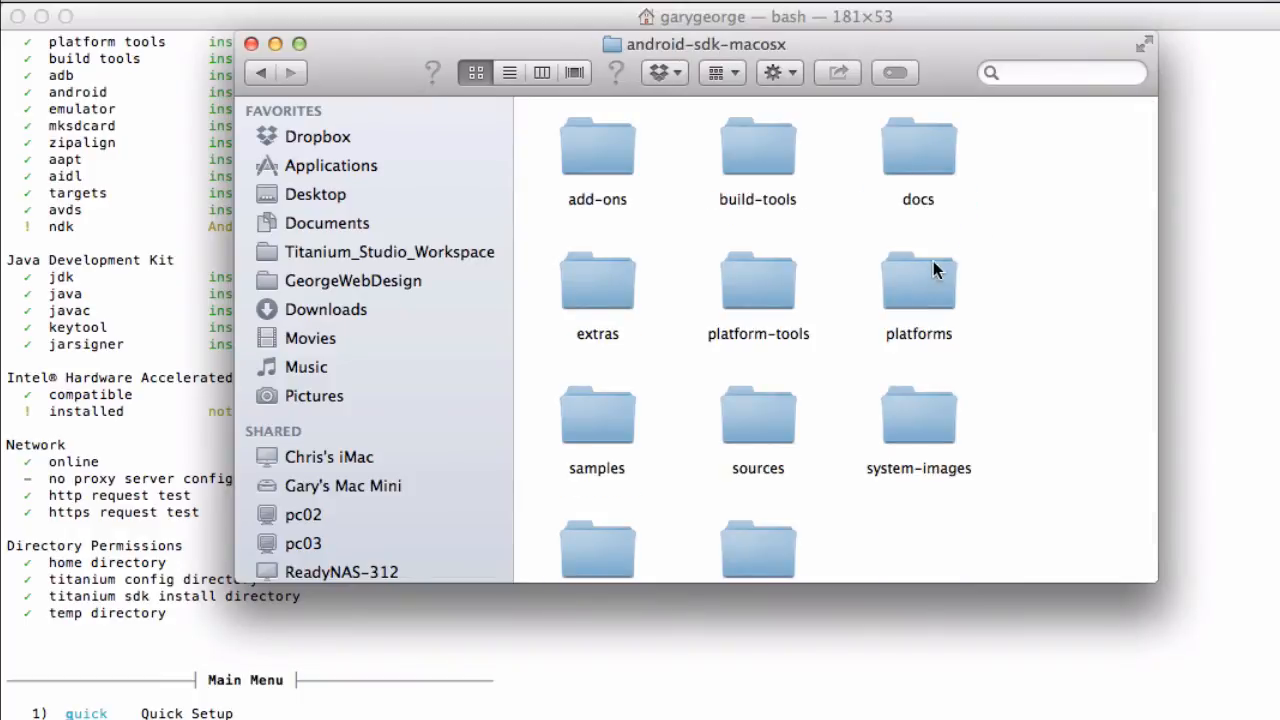
double_click(757, 285)
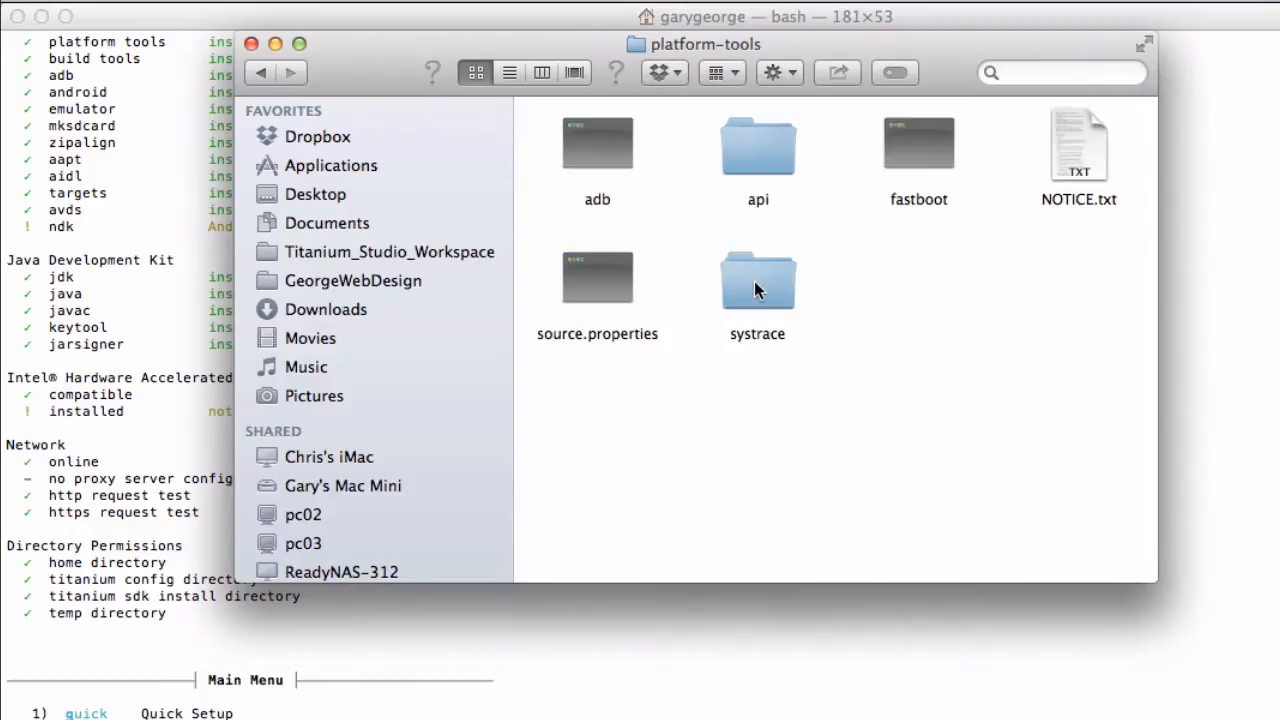
left_click(597, 143)
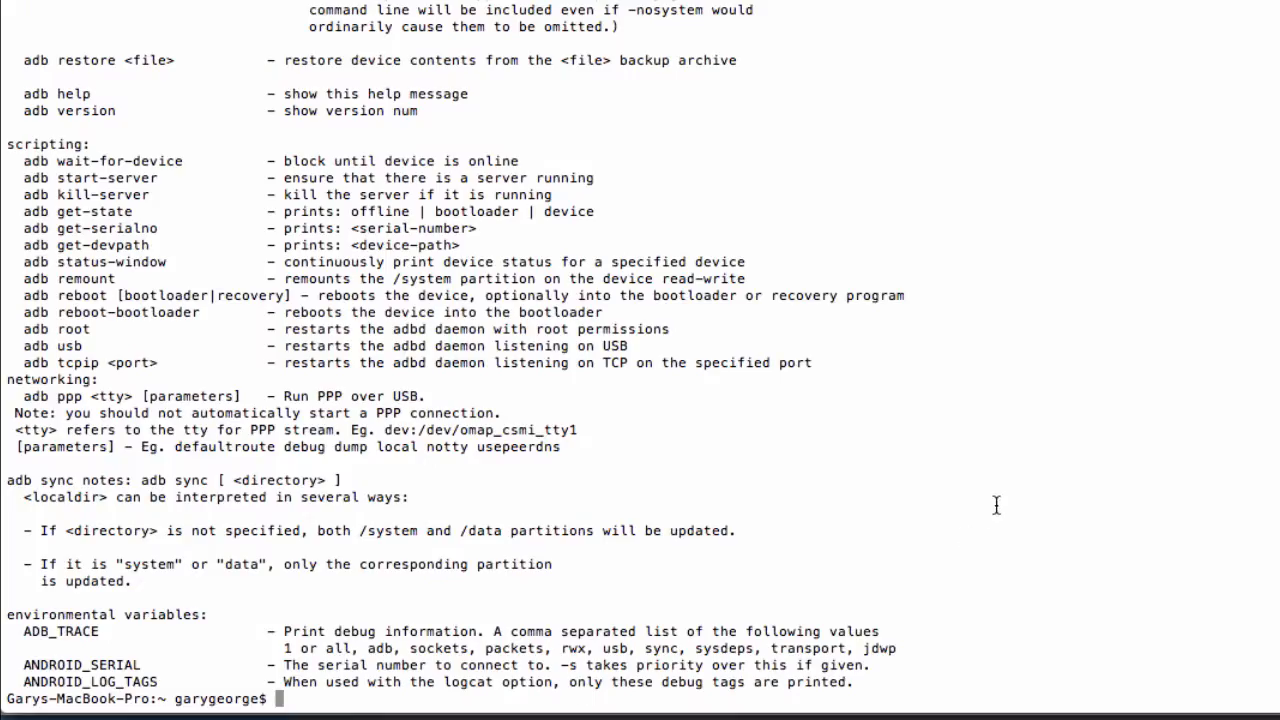
mouse_move(408, 278)
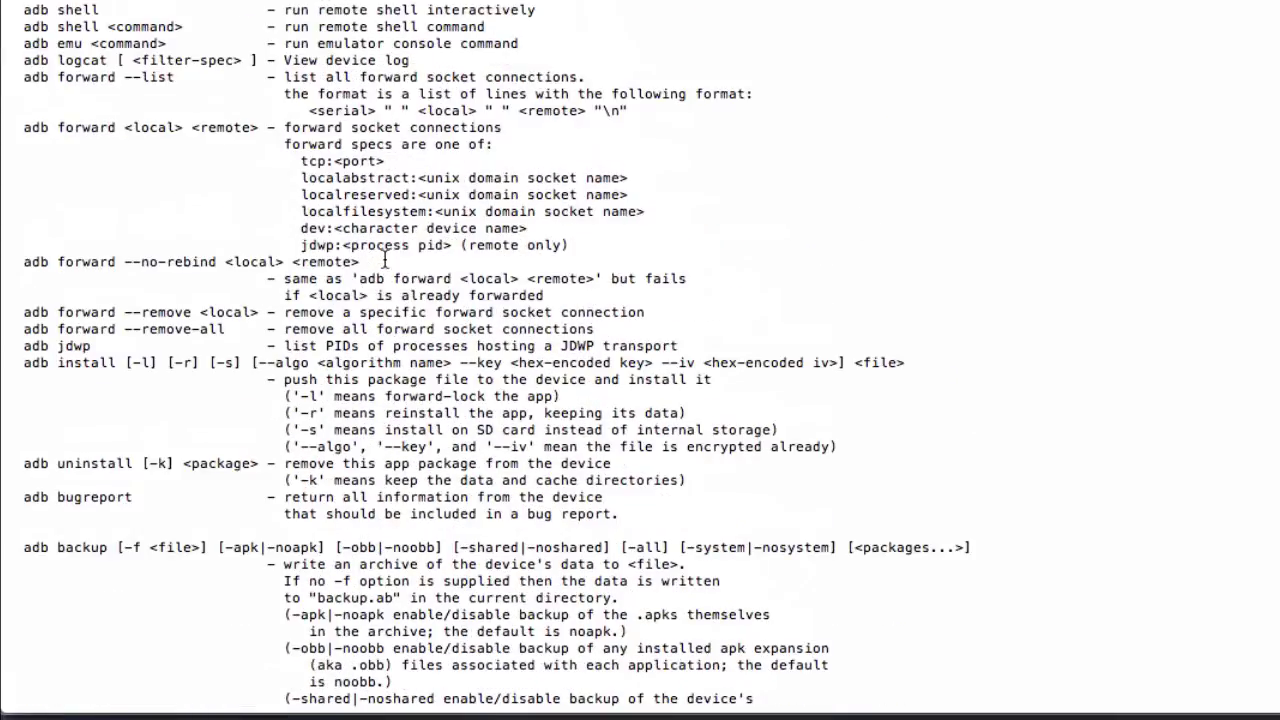
Scroll through adb's printed usage help, then begin entering the platform-tools adb devices command
scroll("down", 3)
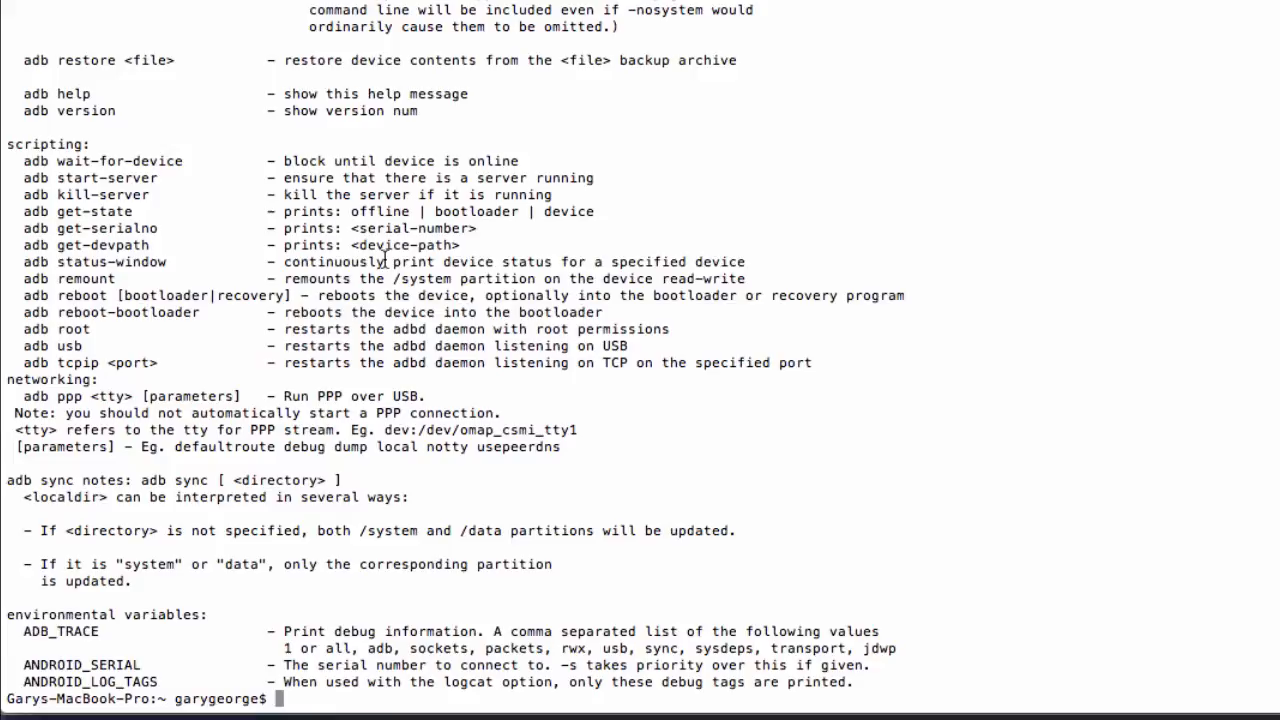
type("/Users/garygeorge/Library/android-sdk-macosx/platform-tools/adb devices")
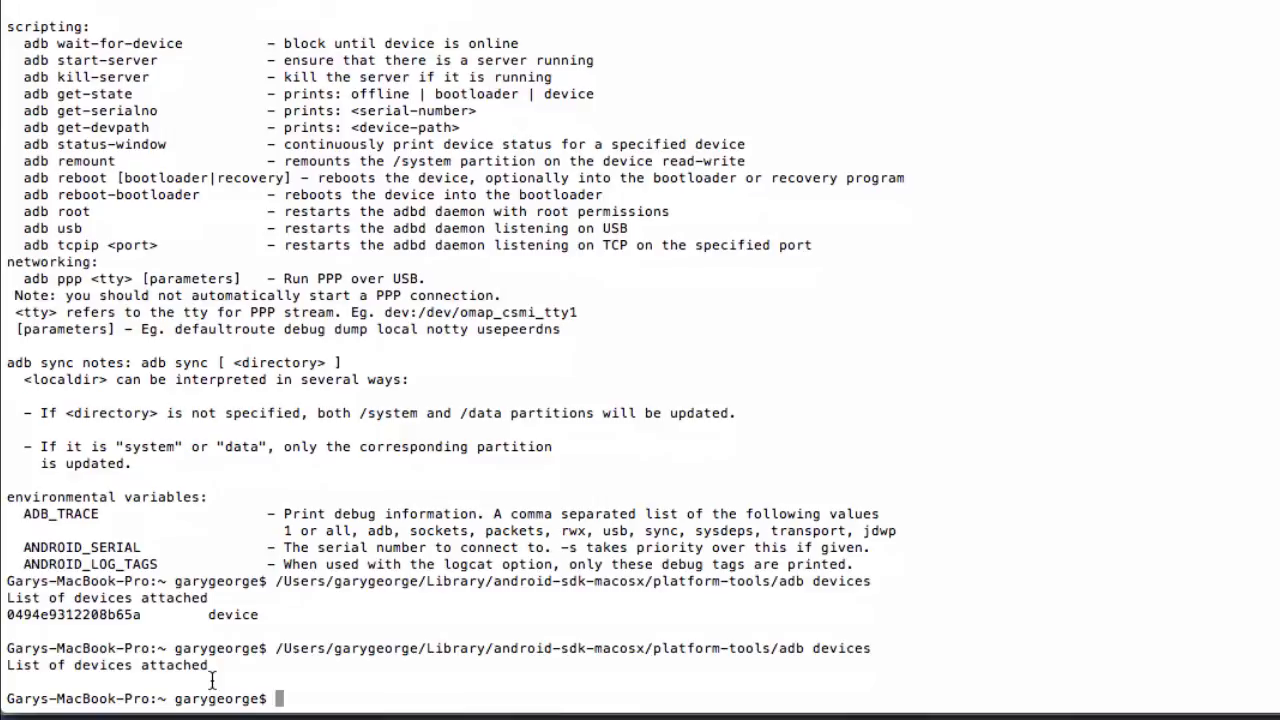
Run adb devices from the platform-tools path to list attached Android devices
key("Return")
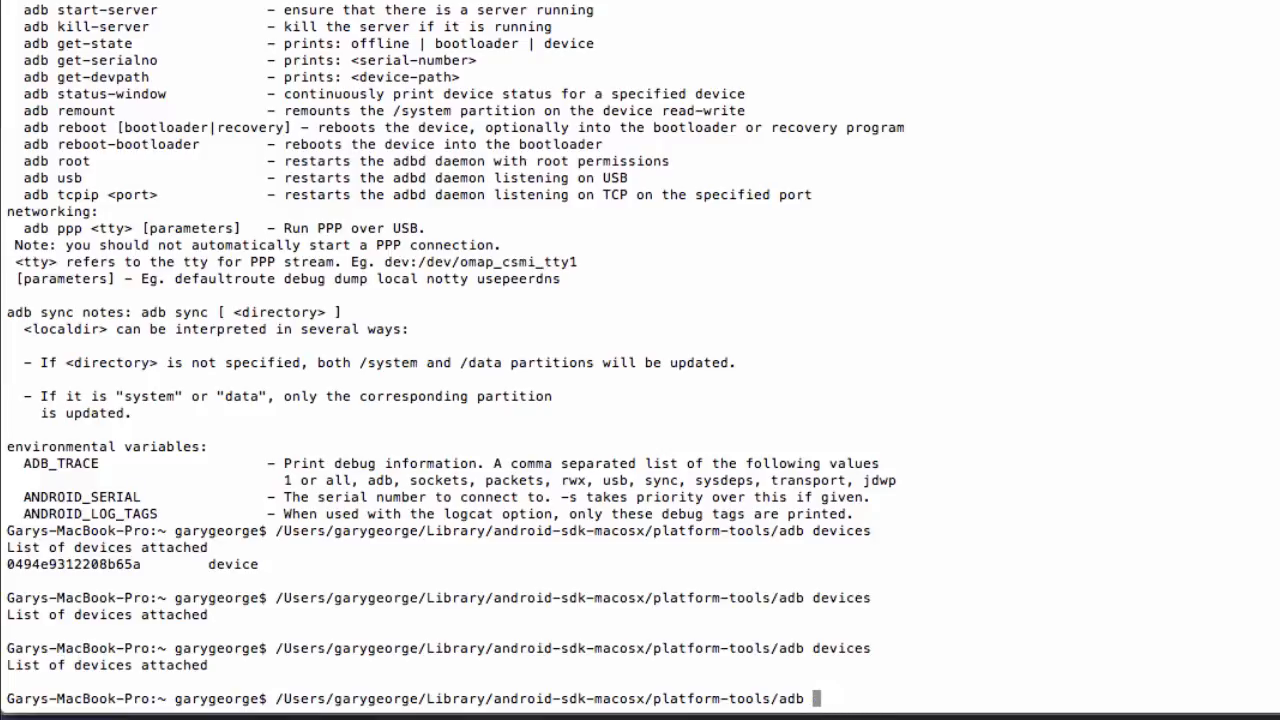
Restart adb with kill-server, then enter adb devices again from the platform-tools path
type("k")
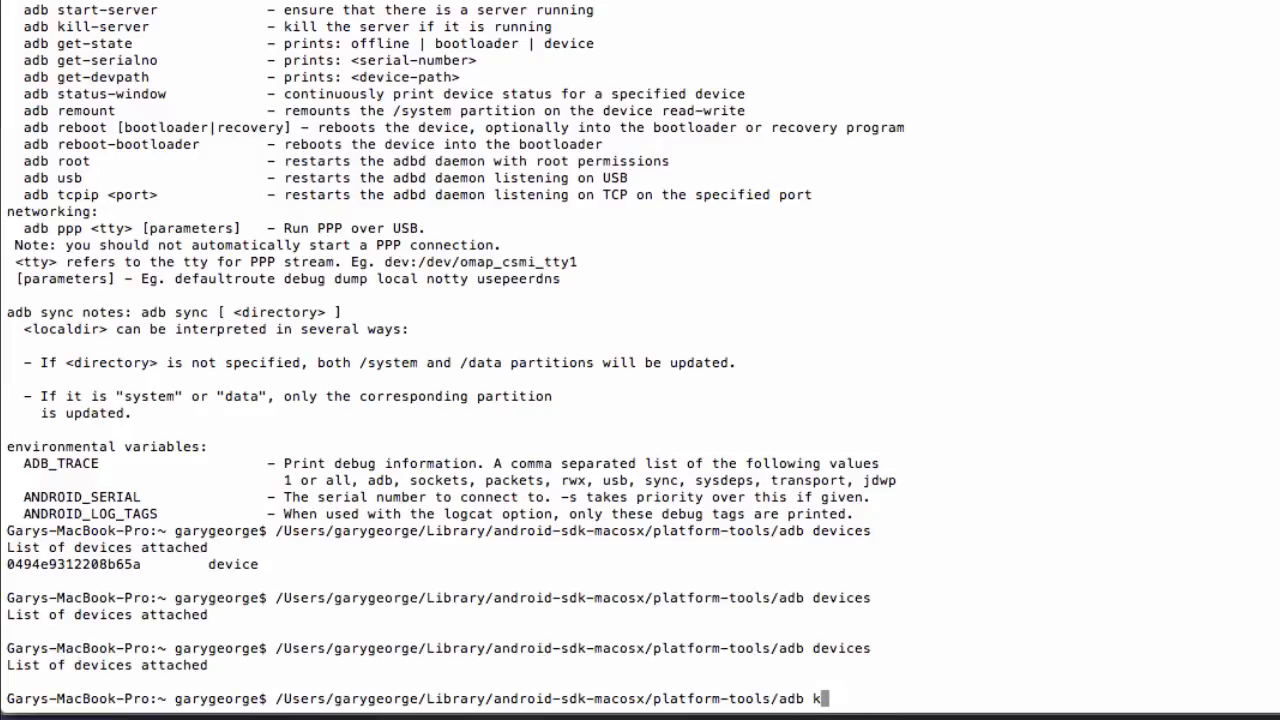
type("ill-server")
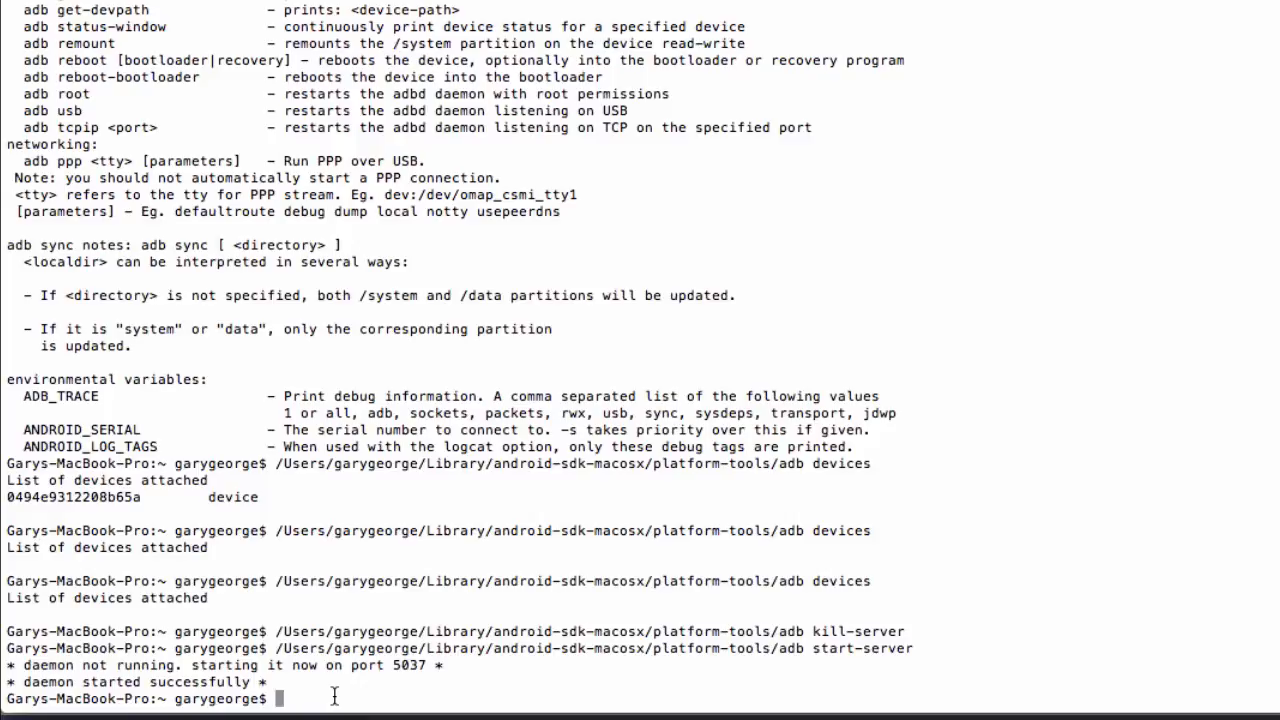
type("/Users/garygeorge/Library/android-sdk-macosx/platform-tools/adb devices")
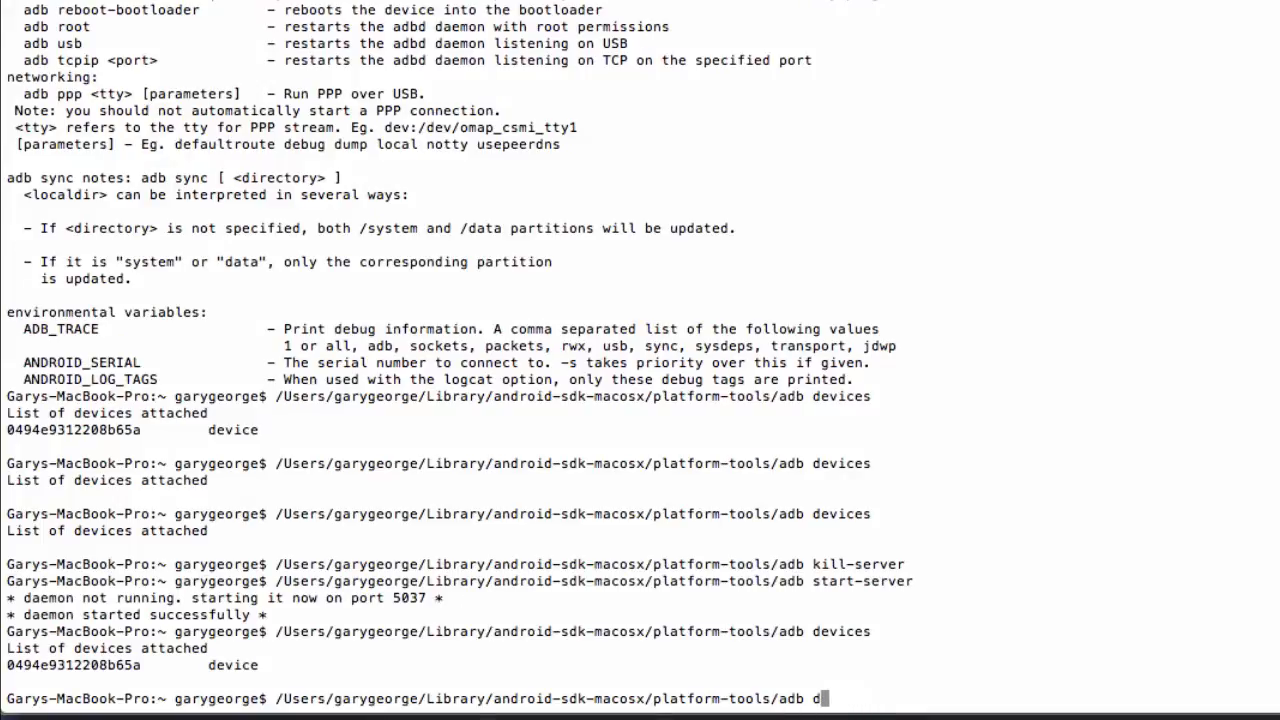
Start adb logcat and follow the streaming device log output
type("ogc")
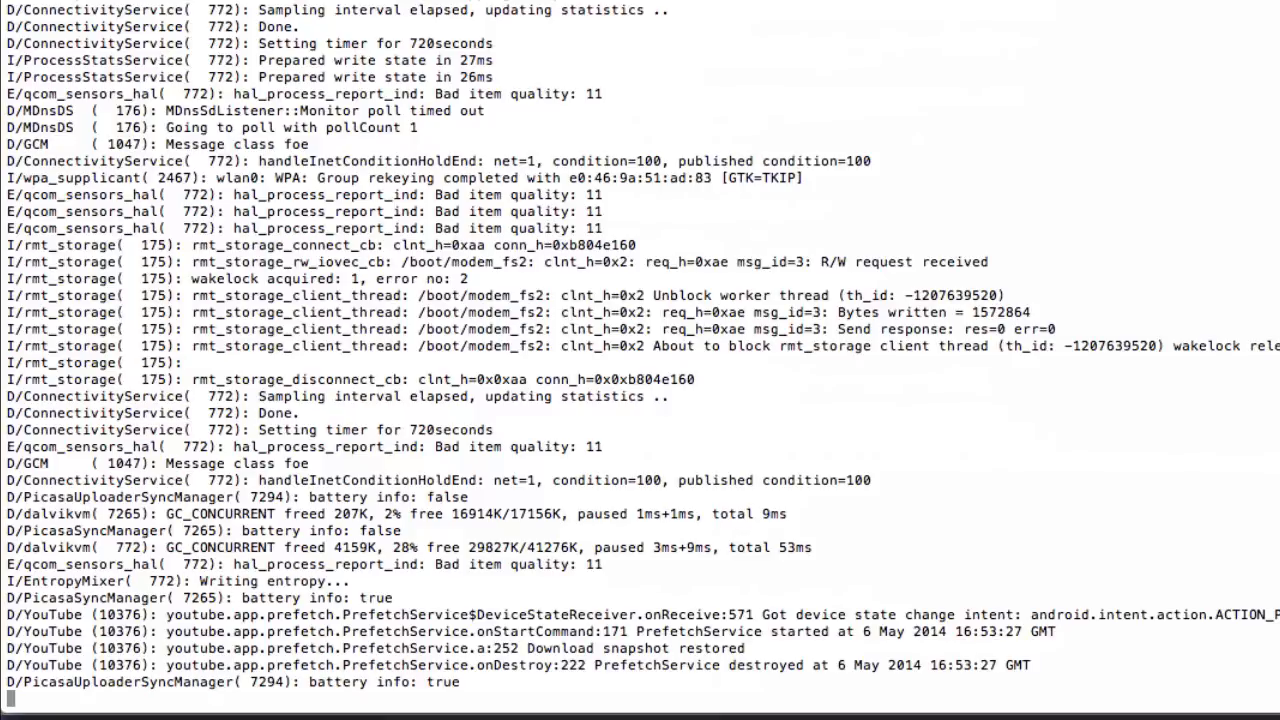
scroll("down", 3)
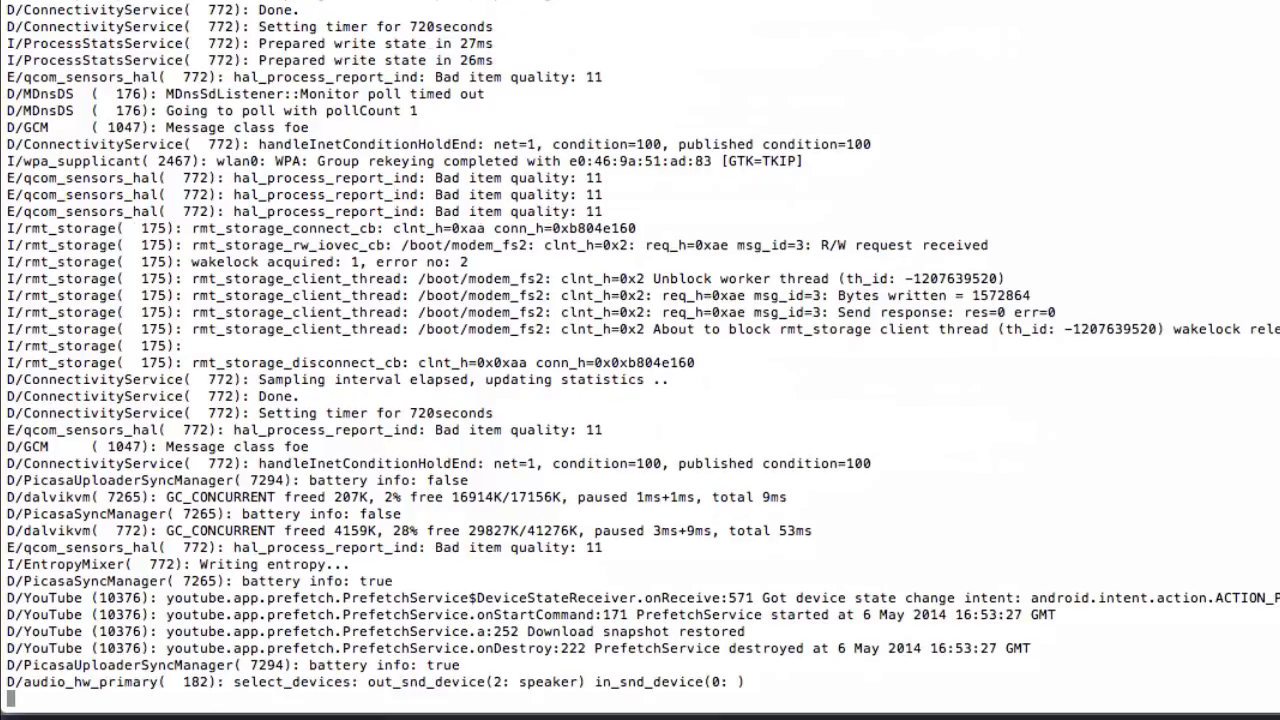
scroll("down", 3)
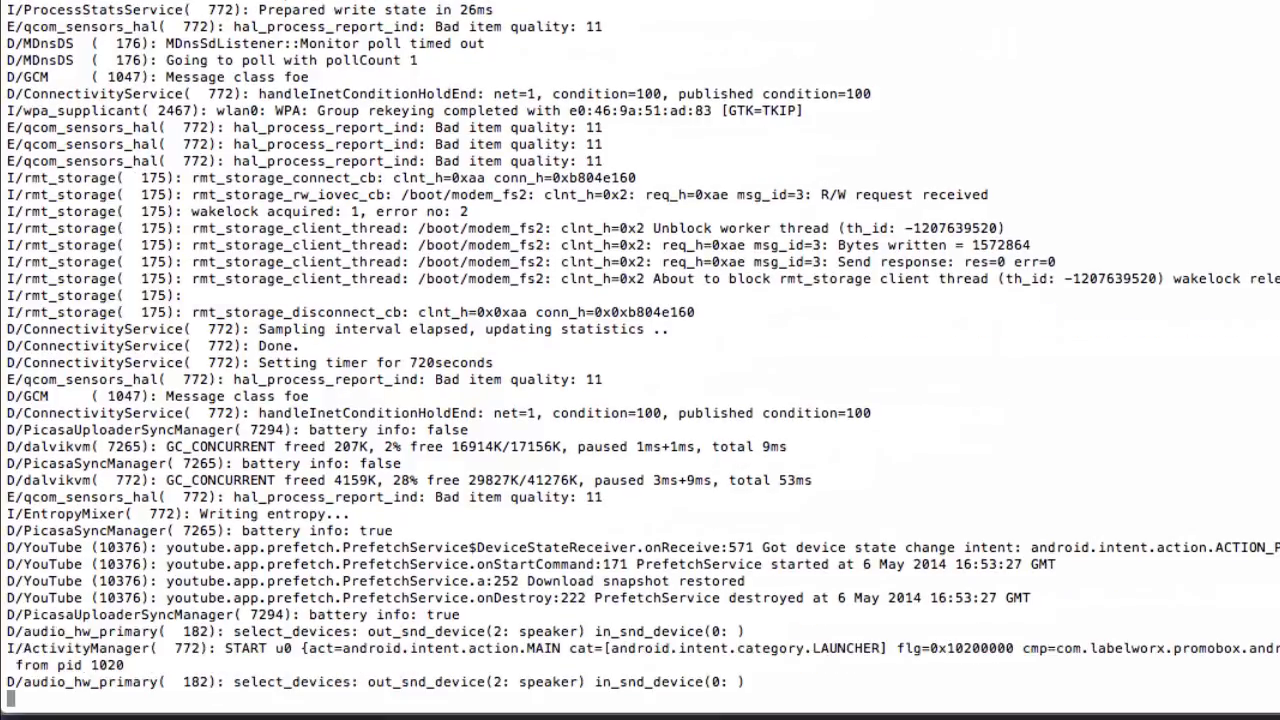
scroll("down", 3)
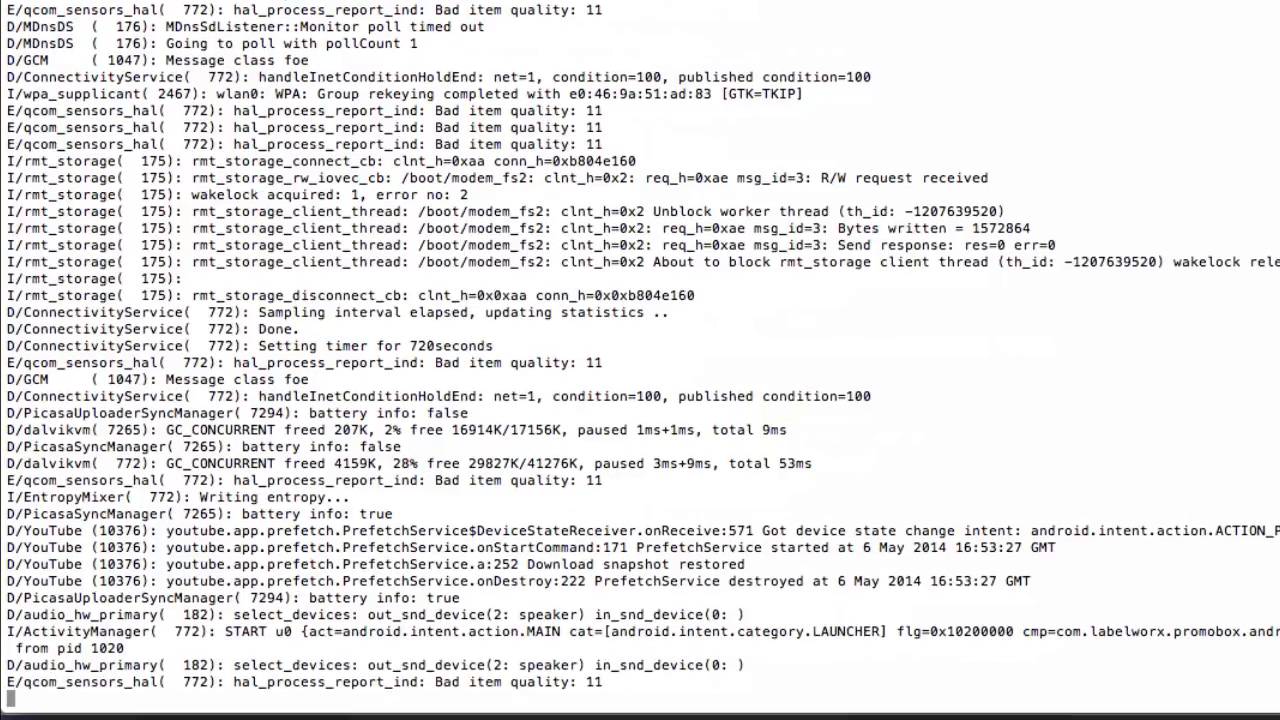
scroll("down", 3)
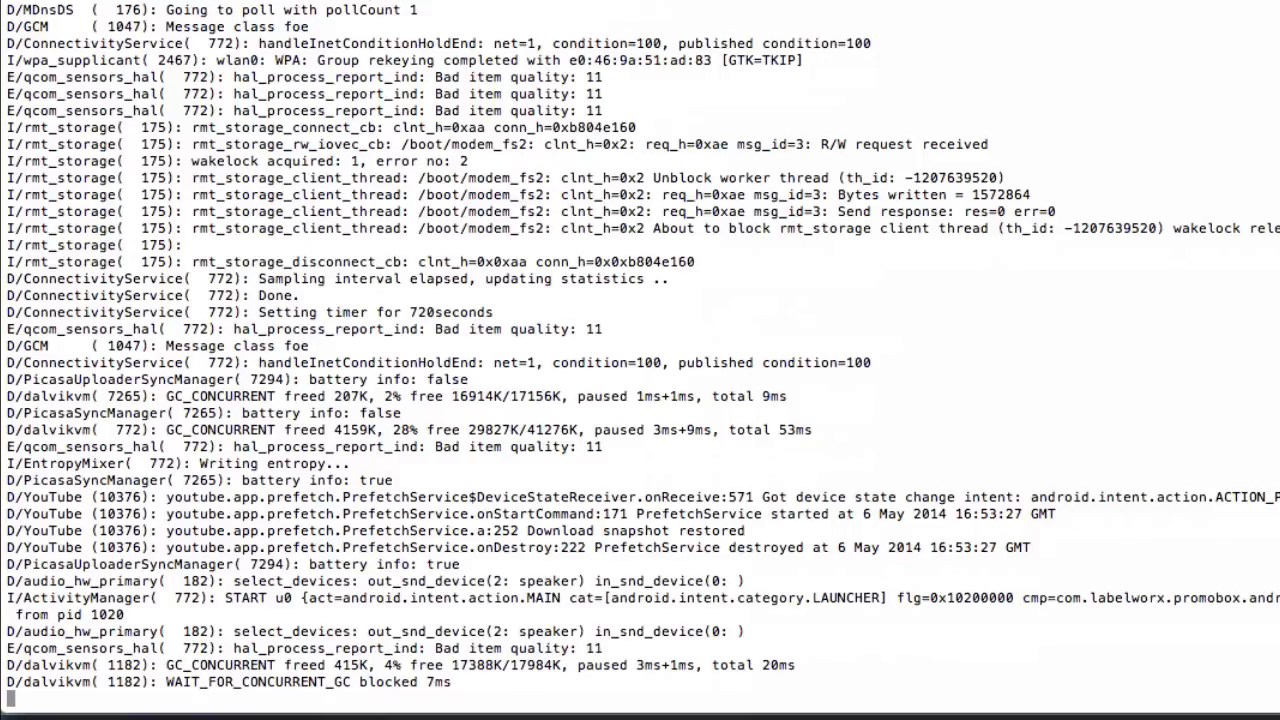
scroll("down", 3)
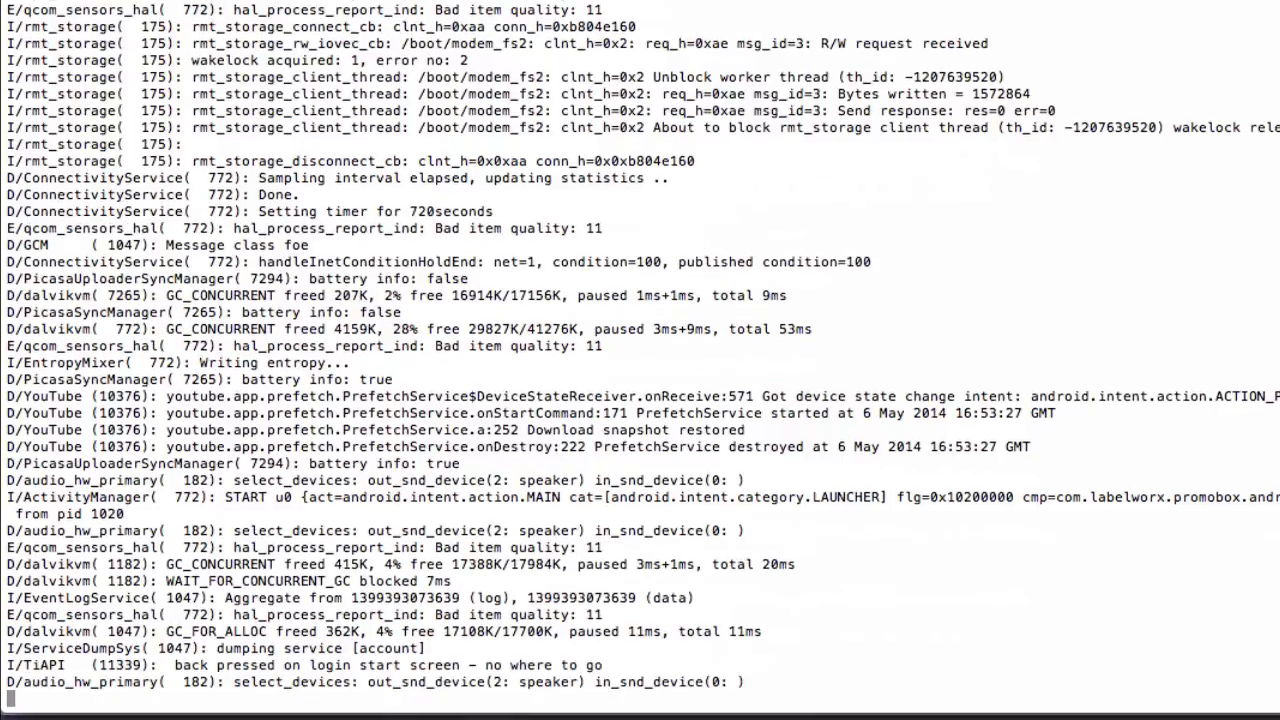
Keep following the live logcat stream until the app's TiAPI messages appear
scroll("down", 3)
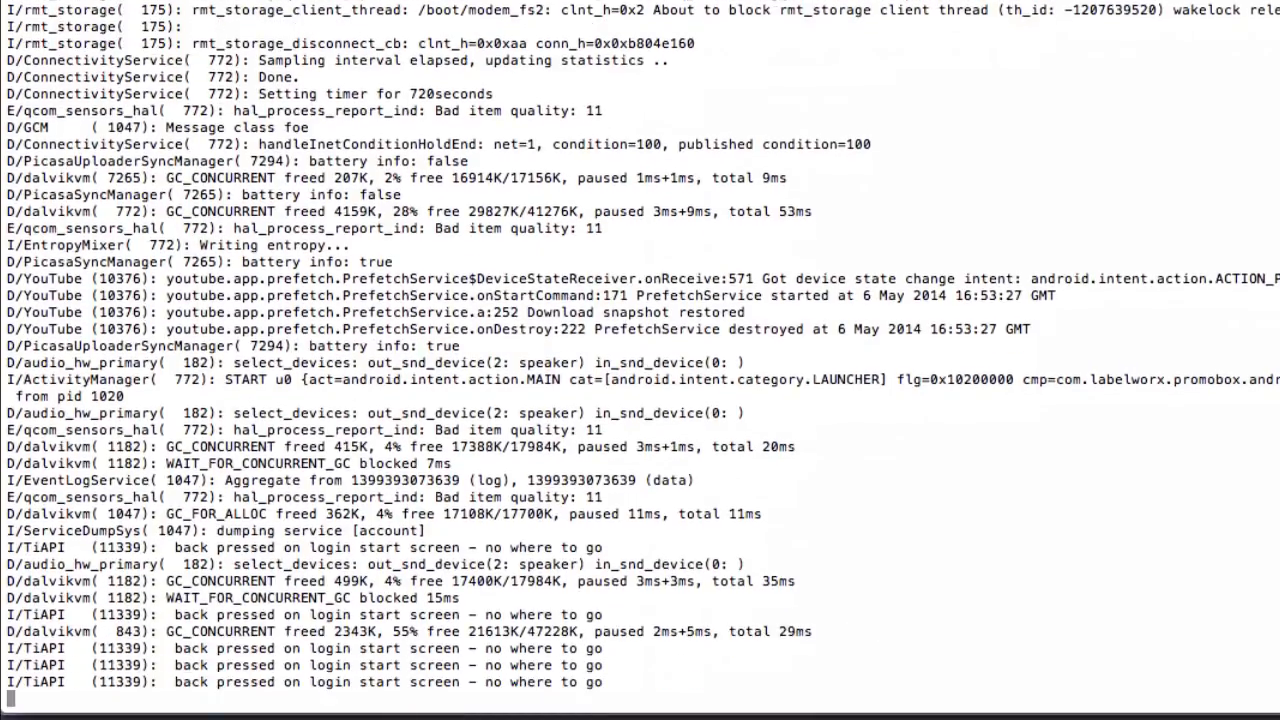
scroll("down", 3)
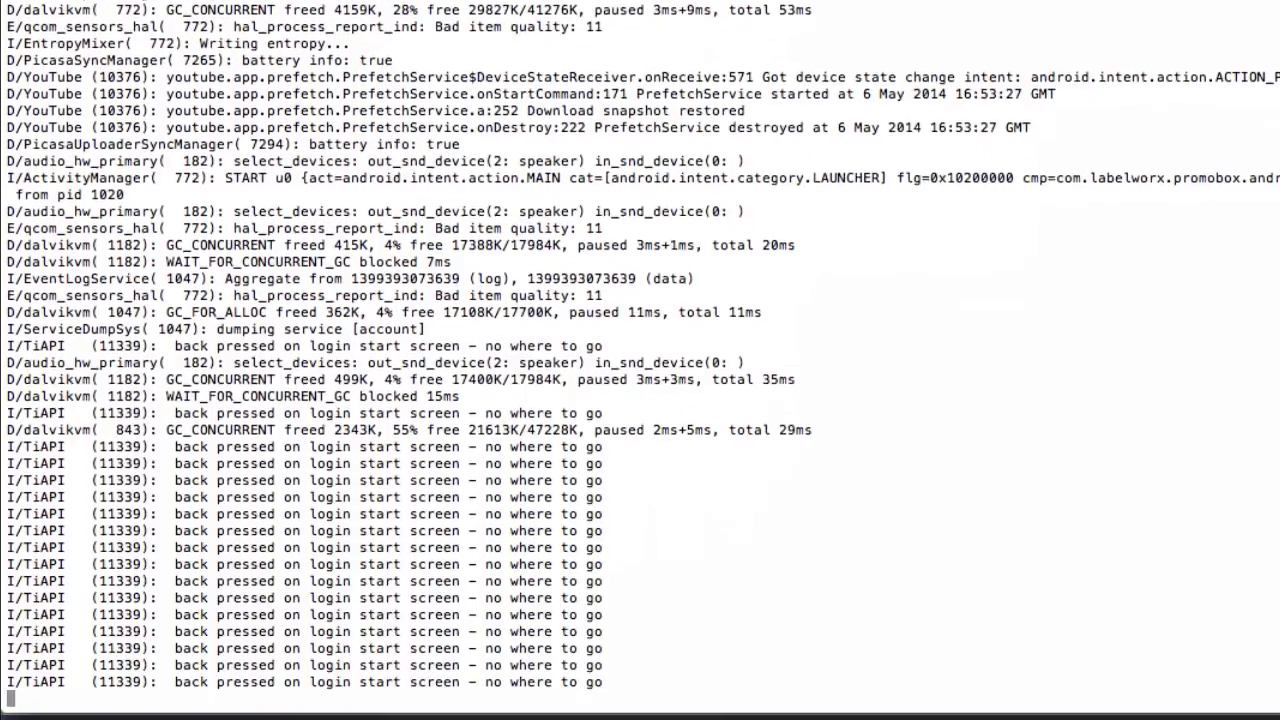
scroll("down", 3)
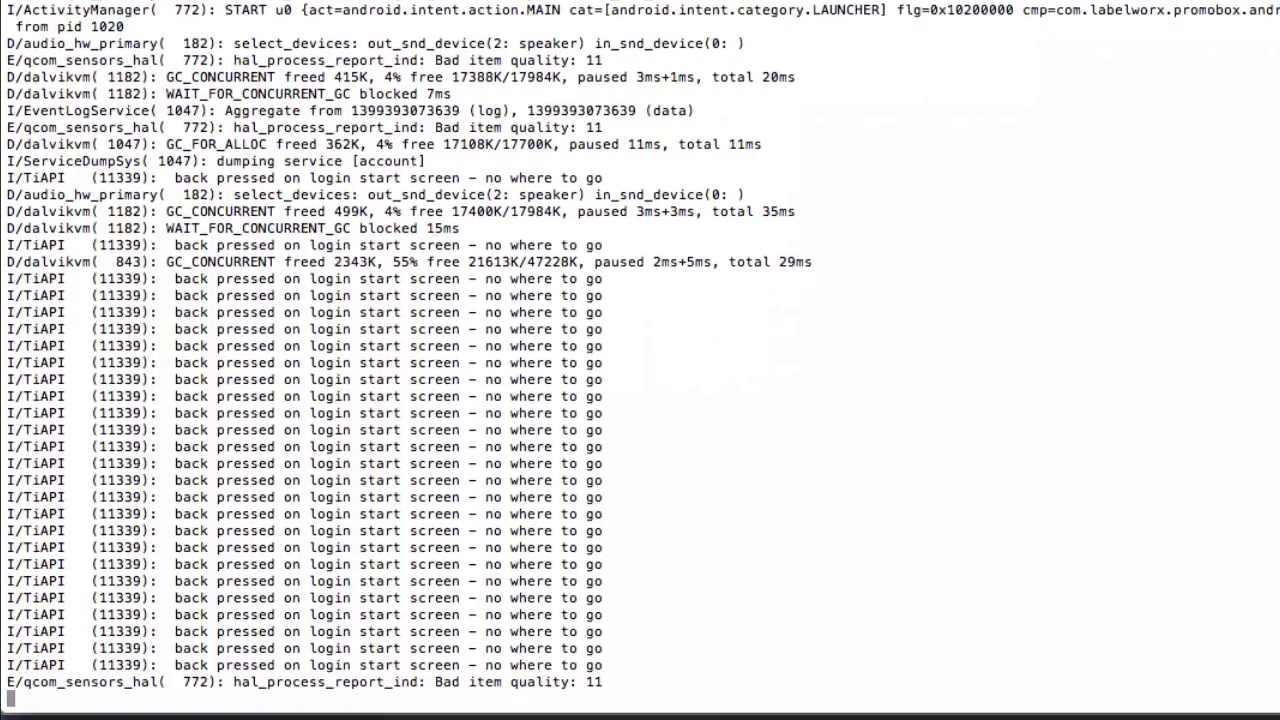
scroll("down", 3)
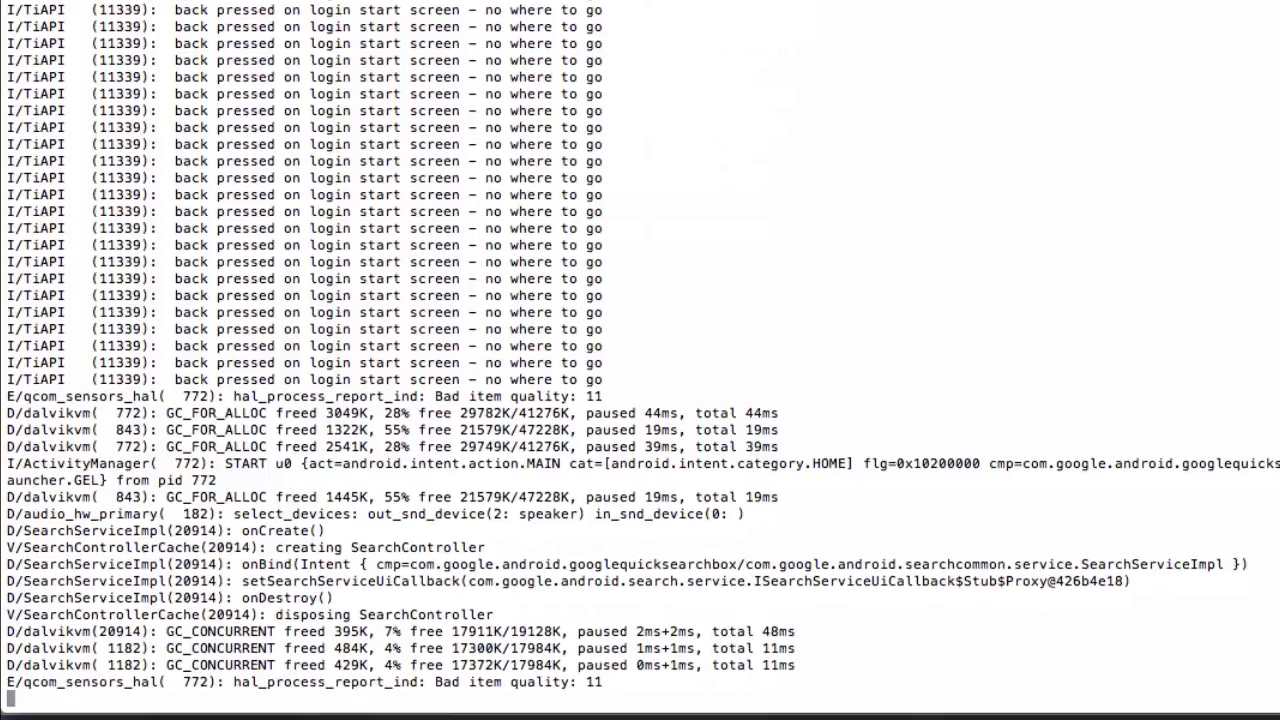
scroll("down", 3)
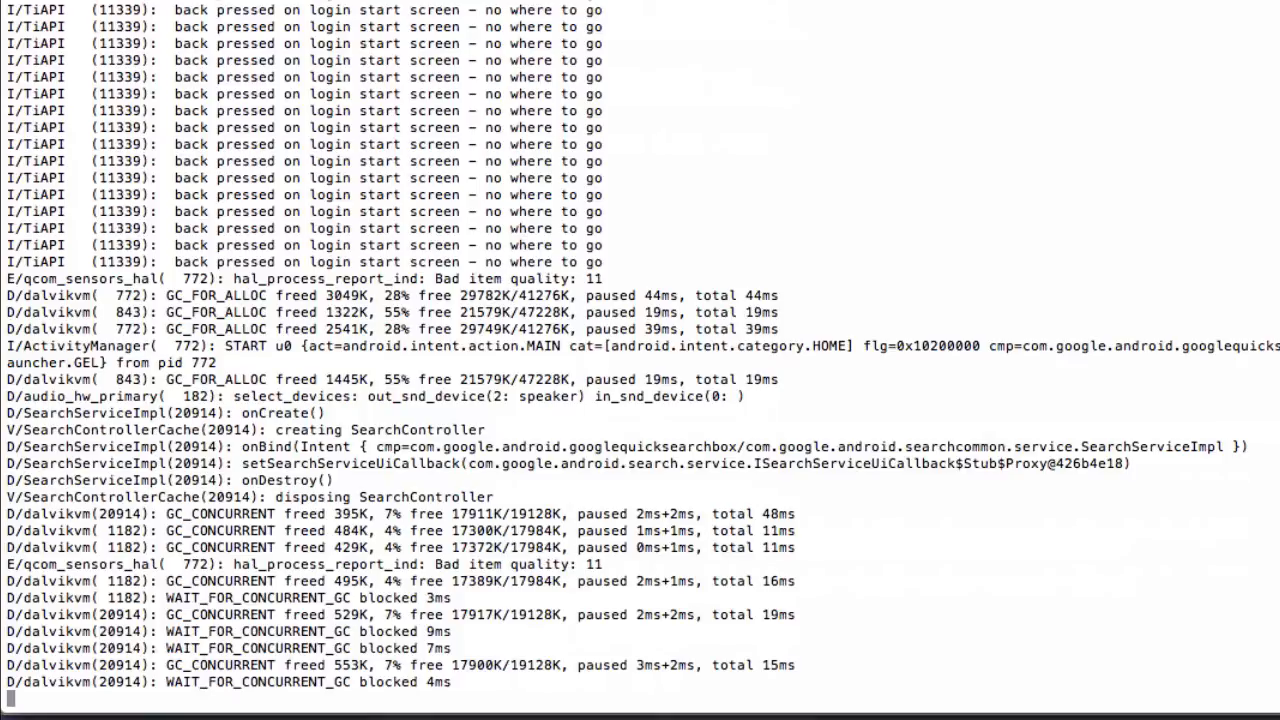